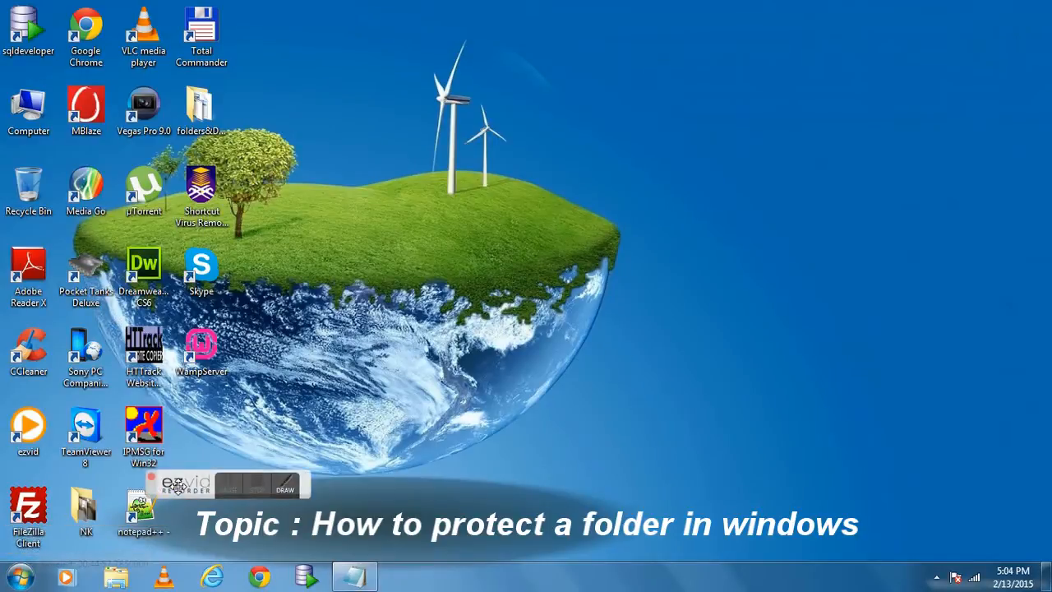
# Browse from the desktop Computer view into the New Volume (G:) drive
pyautogui.moveTo(227, 484); pyautogui.dragTo(786, 163)
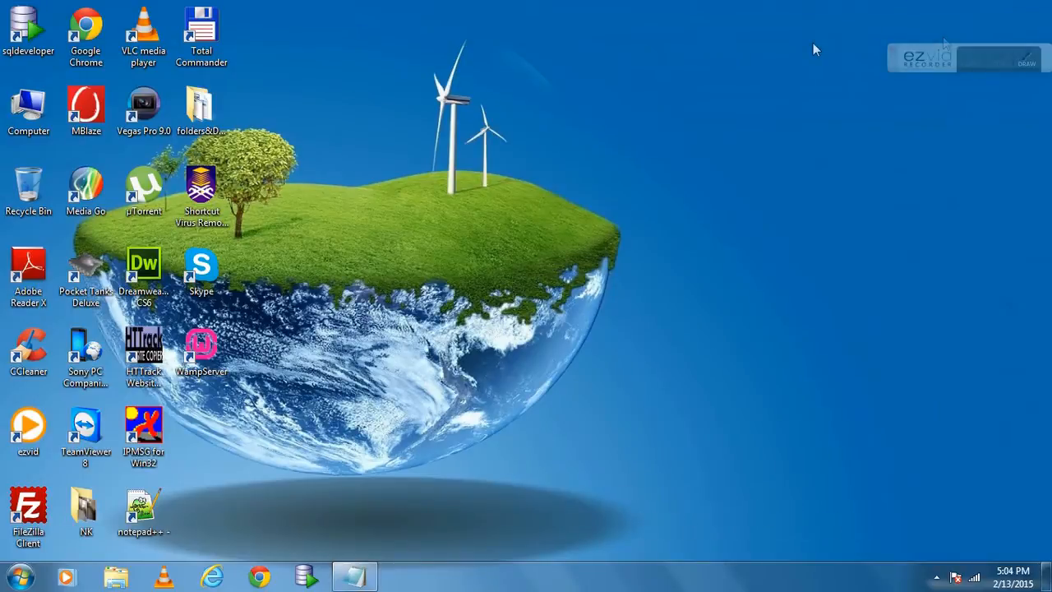
pyautogui.moveTo(397, 105)
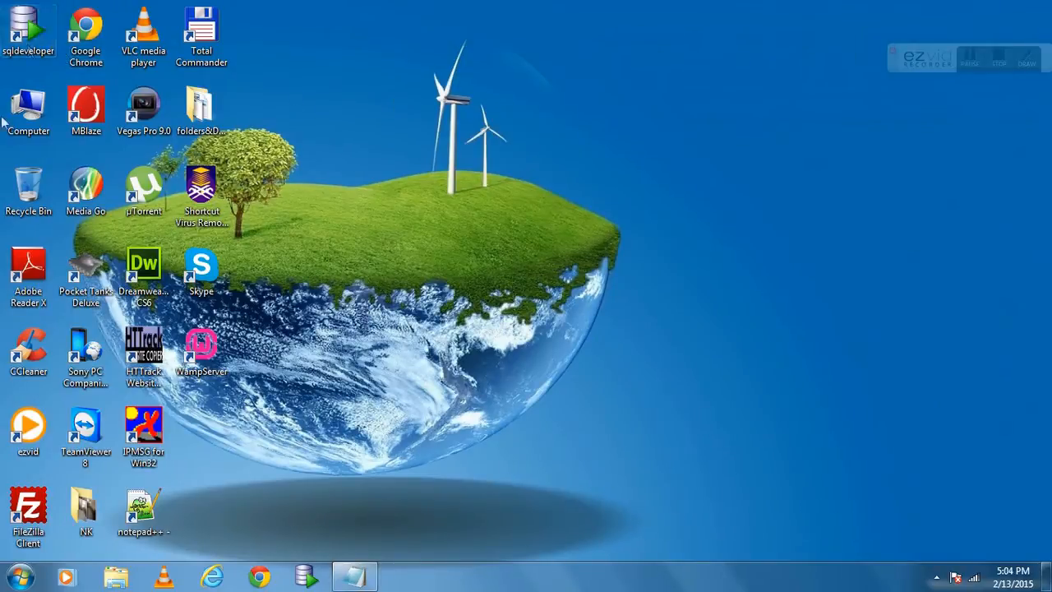
pyautogui.click(30, 112)
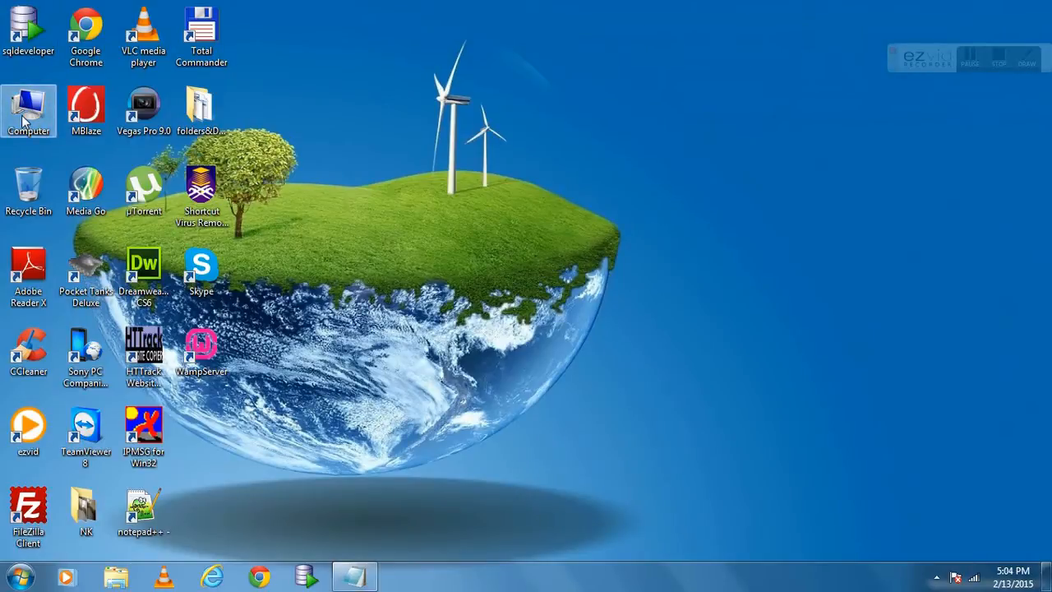
pyautogui.doubleClick(30, 112)
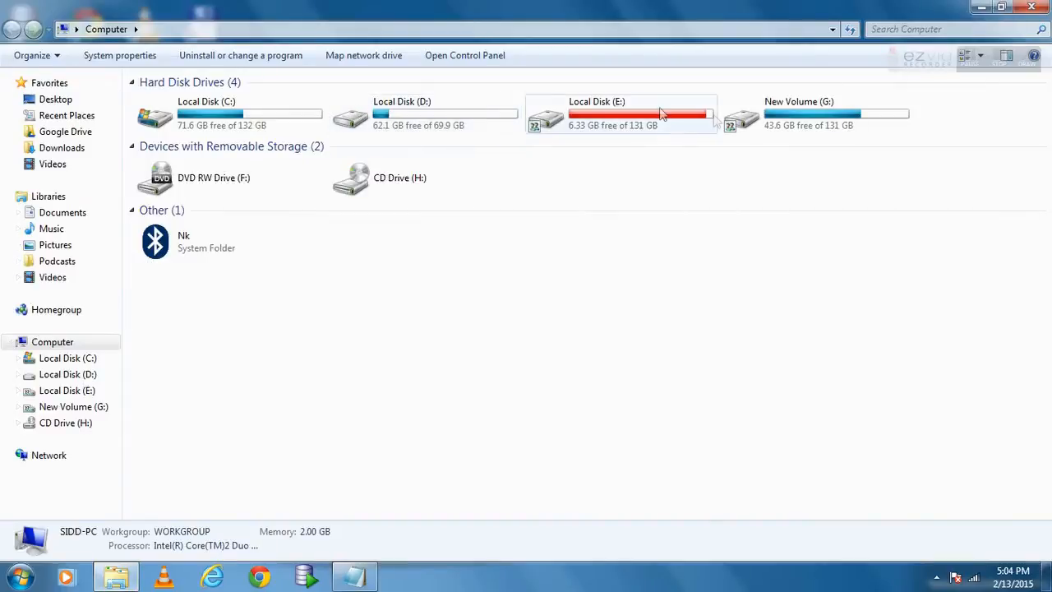
pyautogui.doubleClick(798, 115)
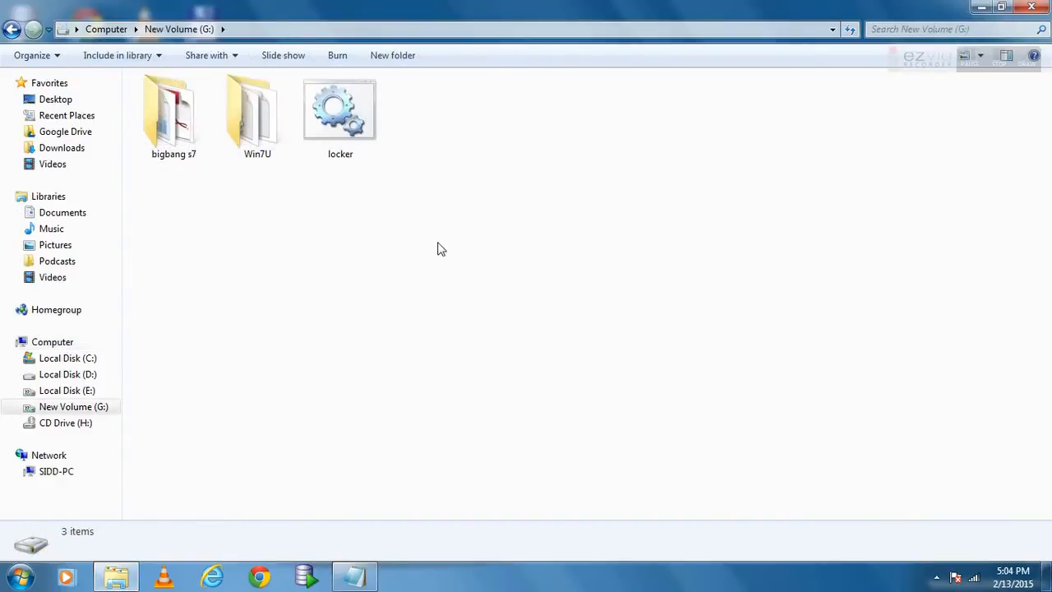
# Create a new folder on G: and start naming it, beginning with 'D'
pyautogui.rightClick(440, 250)
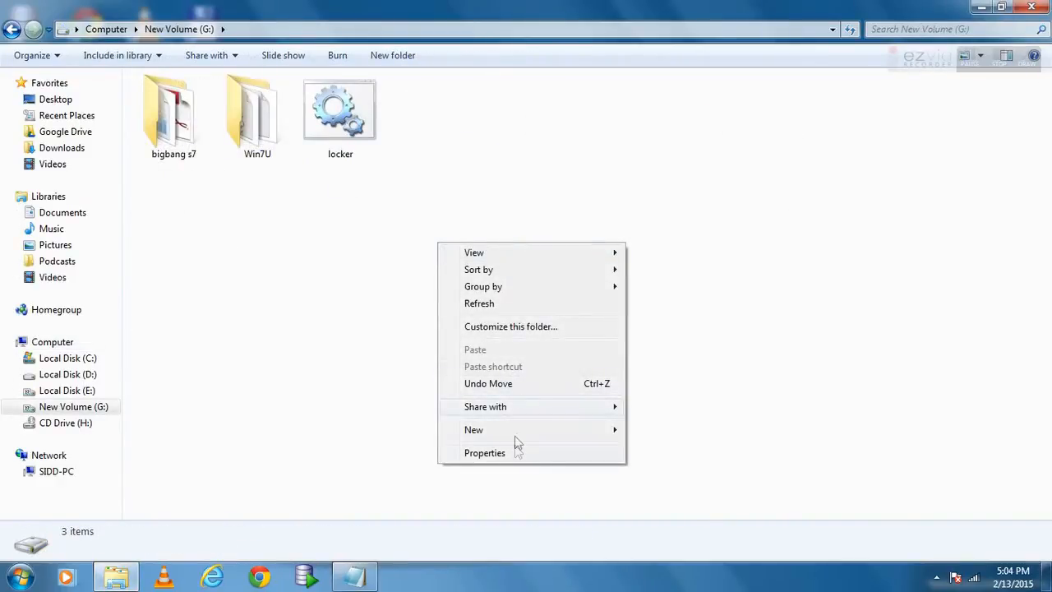
pyautogui.click(474, 430)
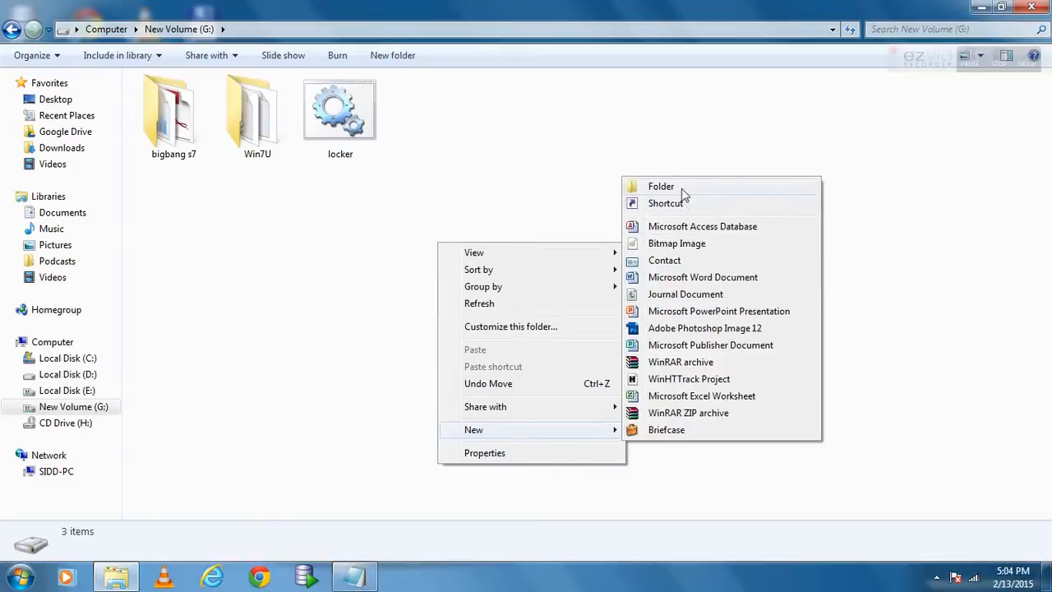
pyautogui.click(661, 186)
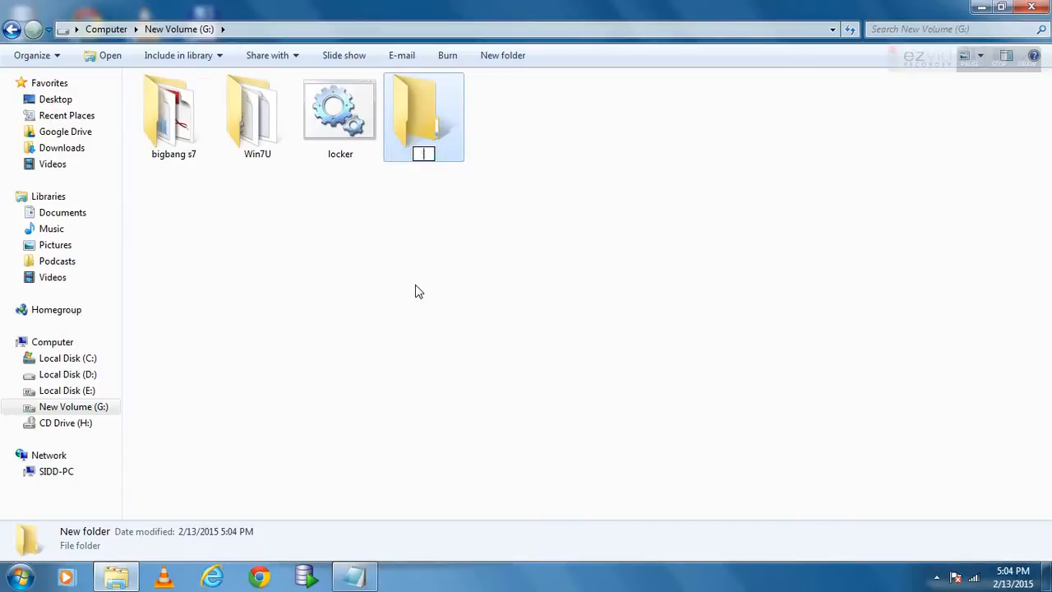
pyautogui.write('D')
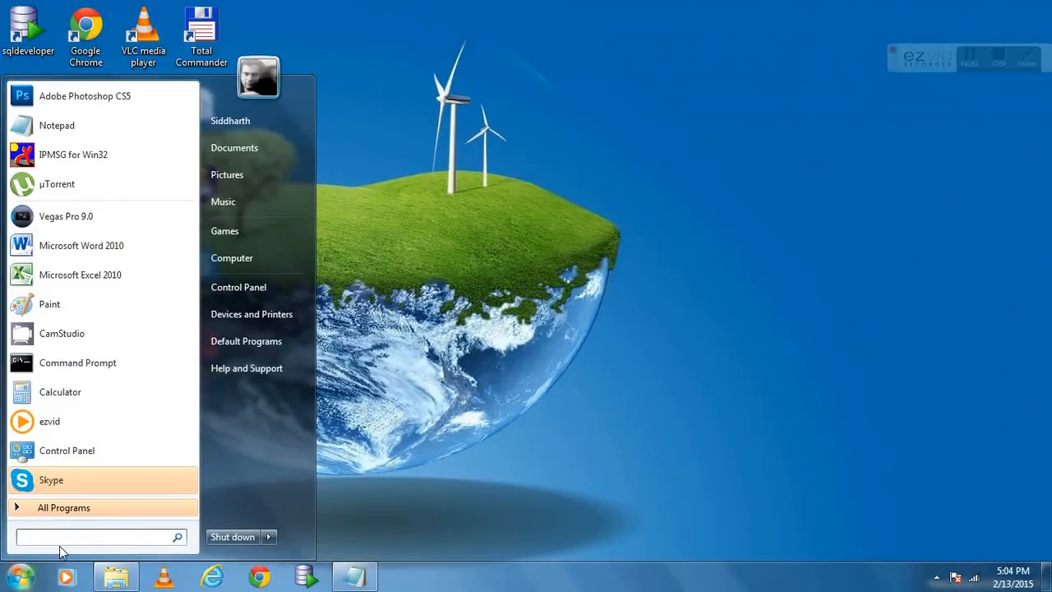
# Launch cmd from the Start Menu search as administrator
pyautogui.write('cmd')
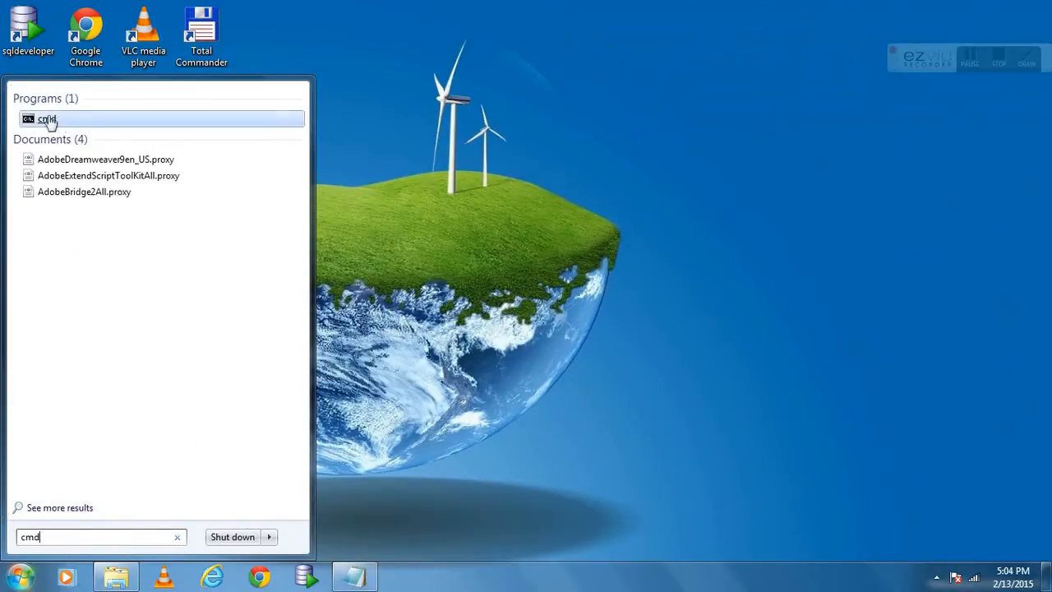
pyautogui.rightClick(46, 118)
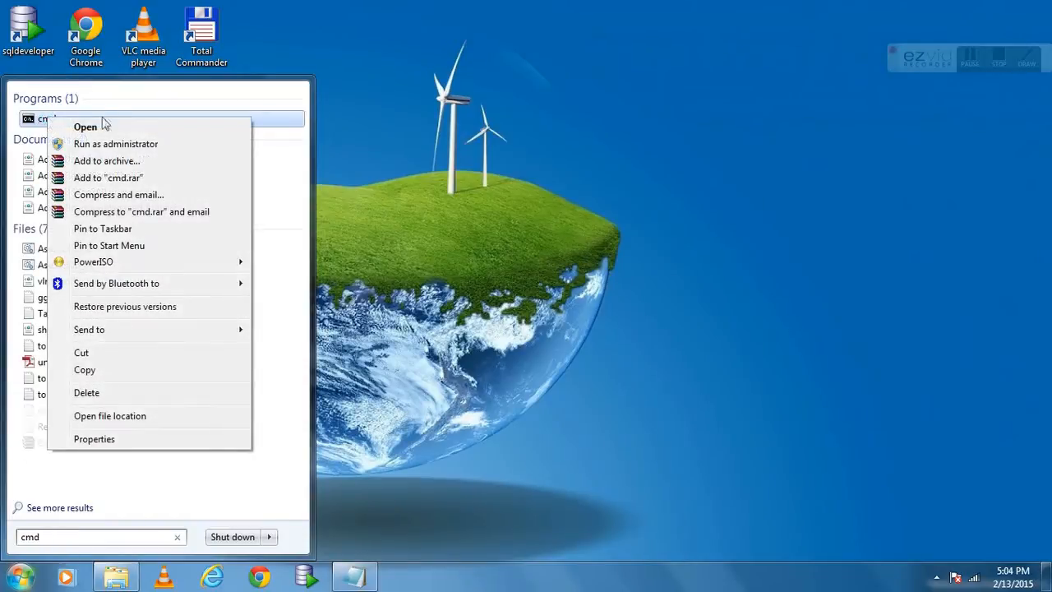
pyautogui.moveTo(115, 145)
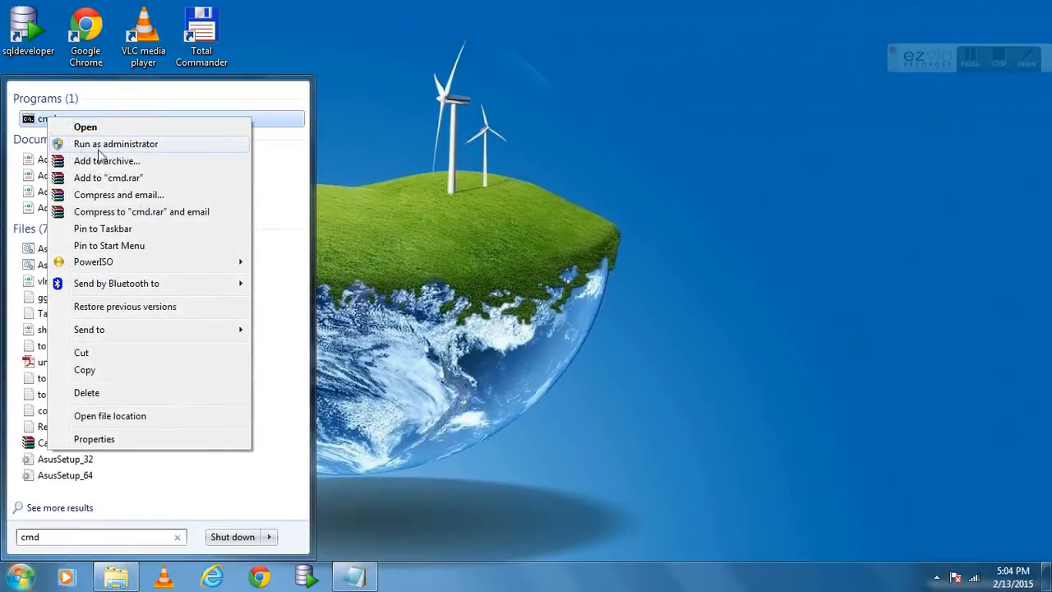
pyautogui.click(115, 144)
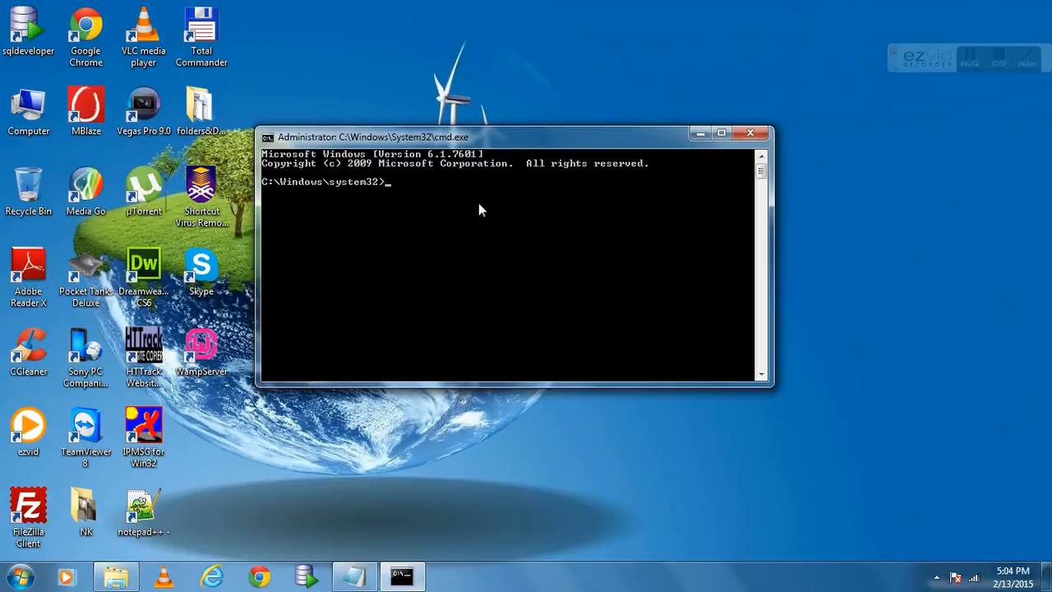
# Switch to g: and run cacls Docs /p everyone:n, confirming with y to deny everyone access
pyautogui.write('g:')
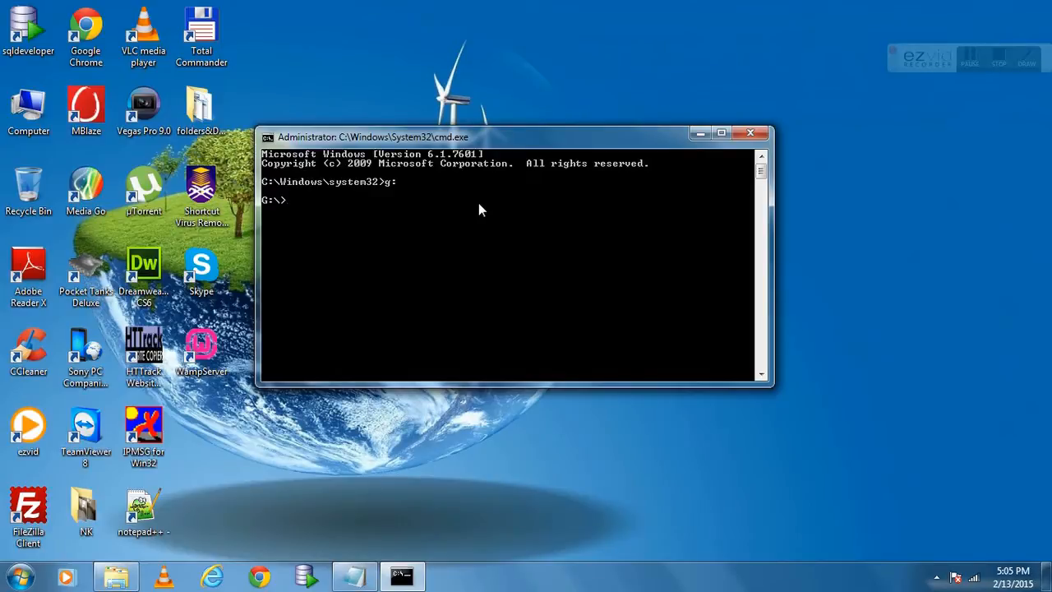
pyautogui.write('cacls')
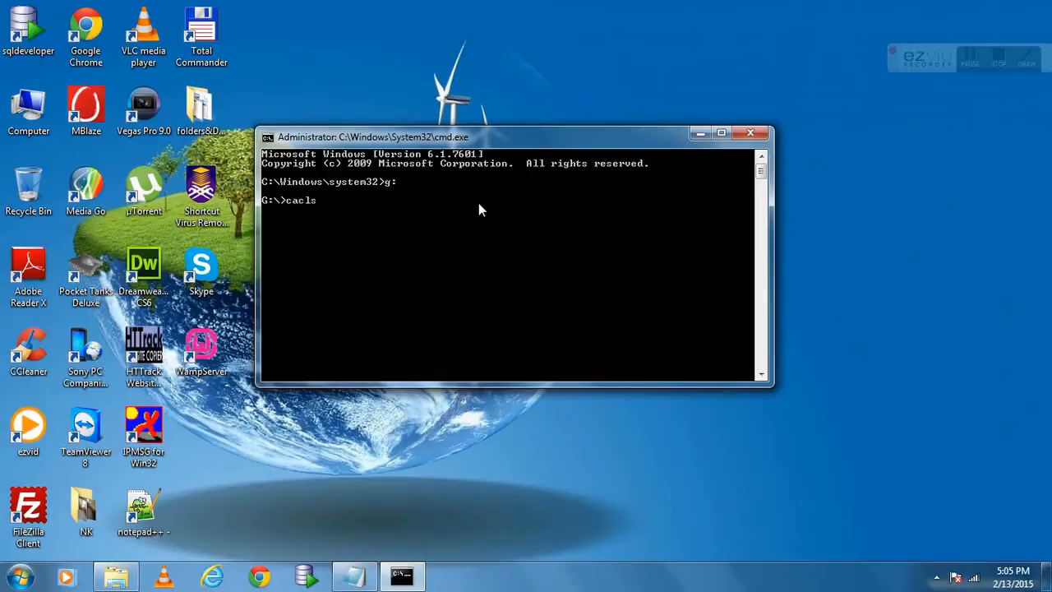
pyautogui.write('" "')
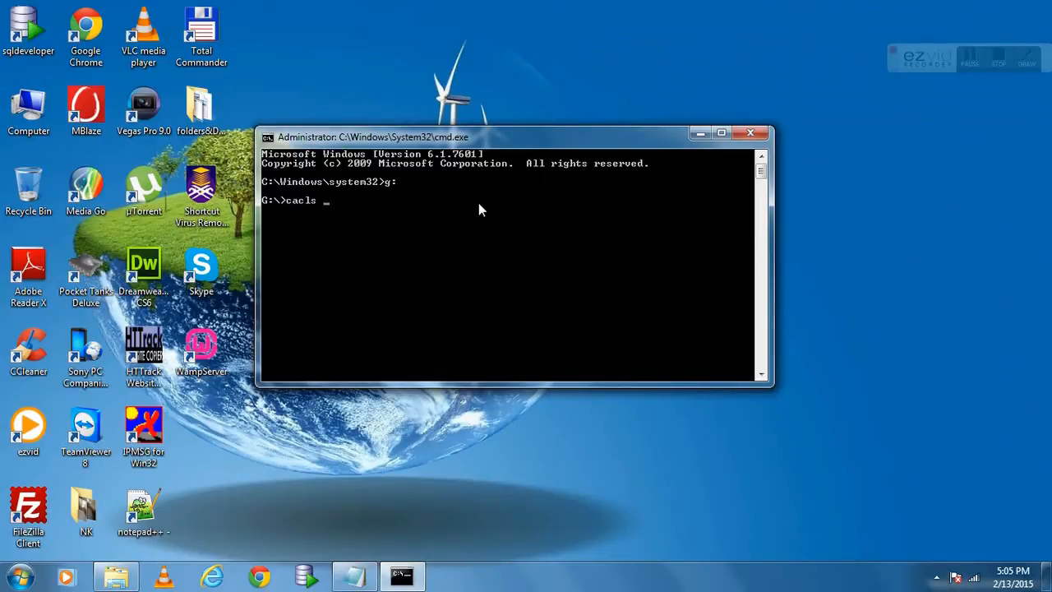
pyautogui.write('Docs')
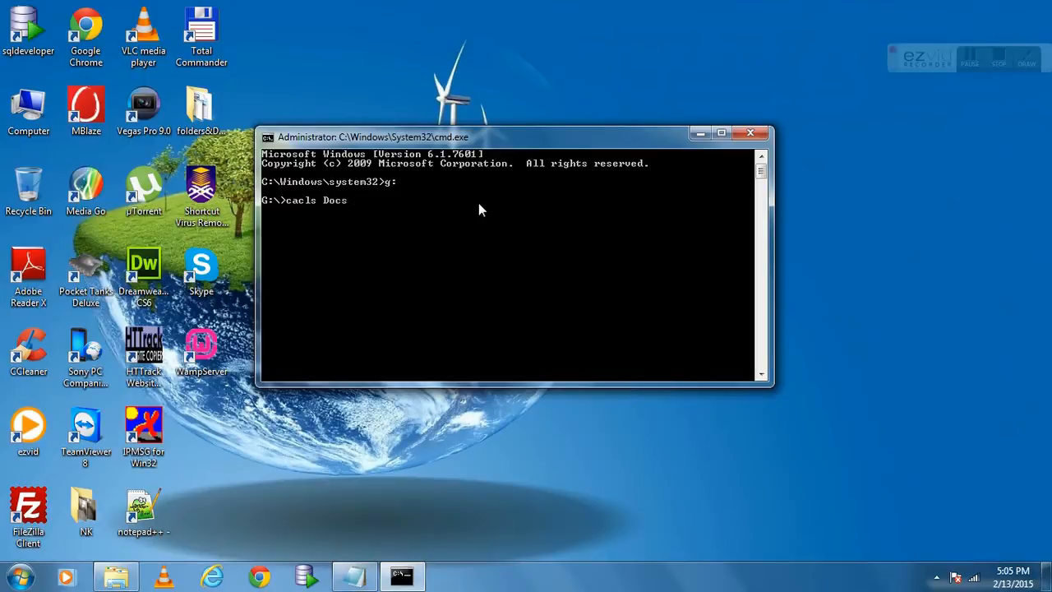
pyautogui.write('/p')
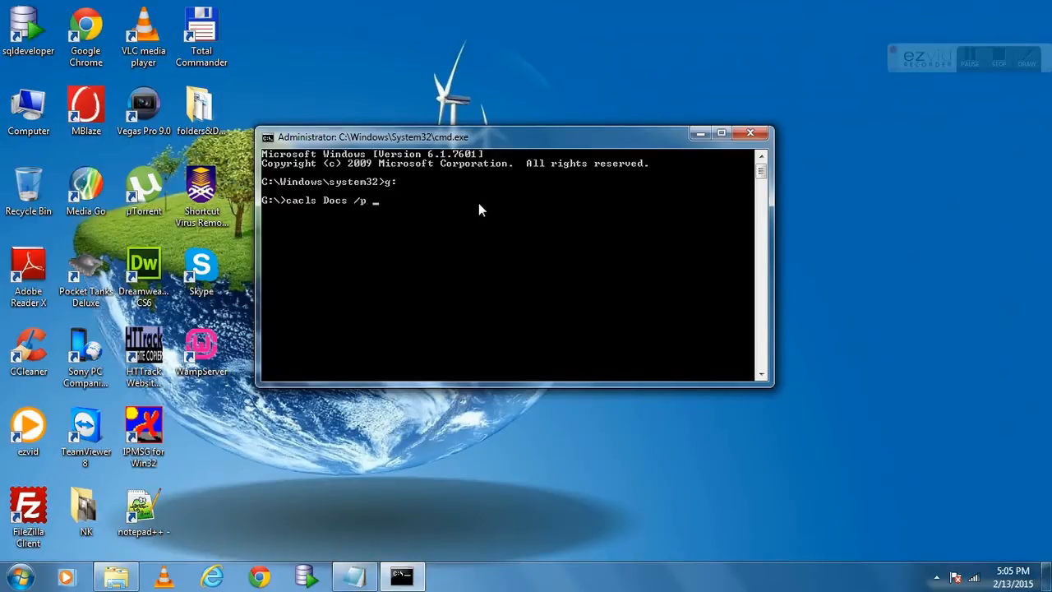
pyautogui.write('ever')
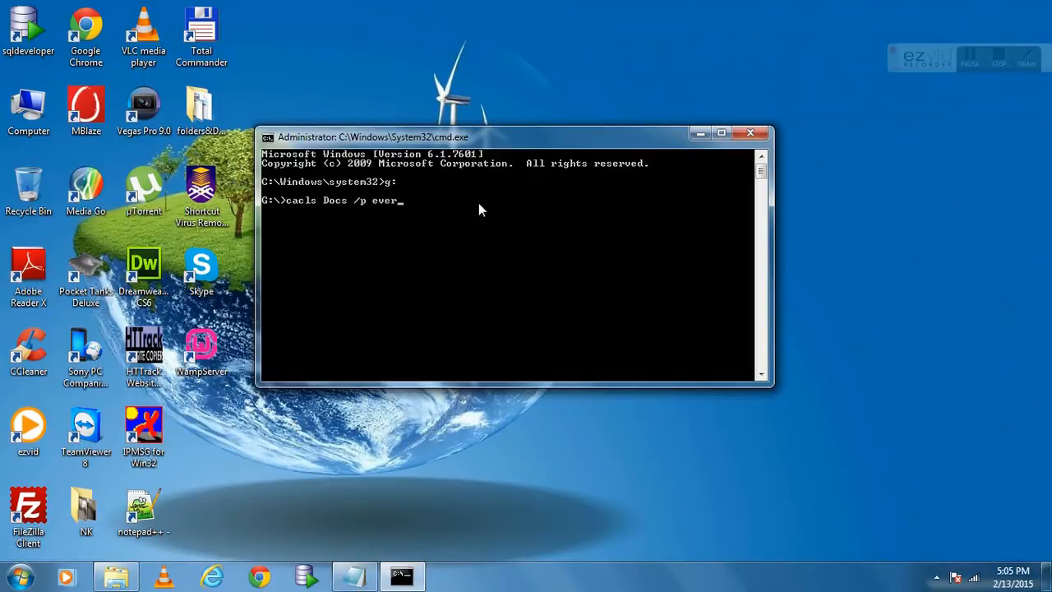
pyautogui.write('yone')
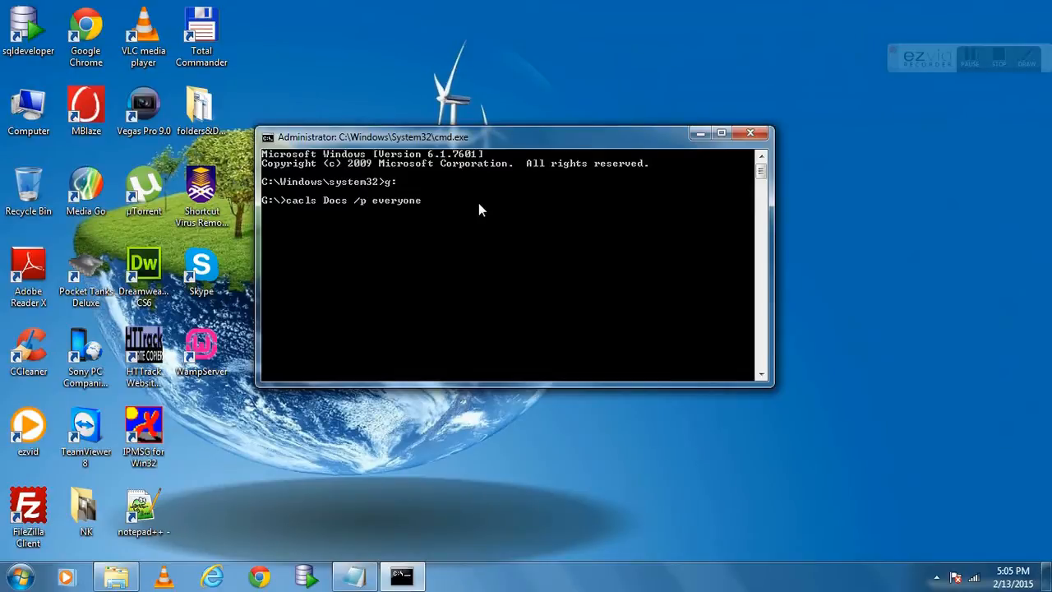
pyautogui.write(':')
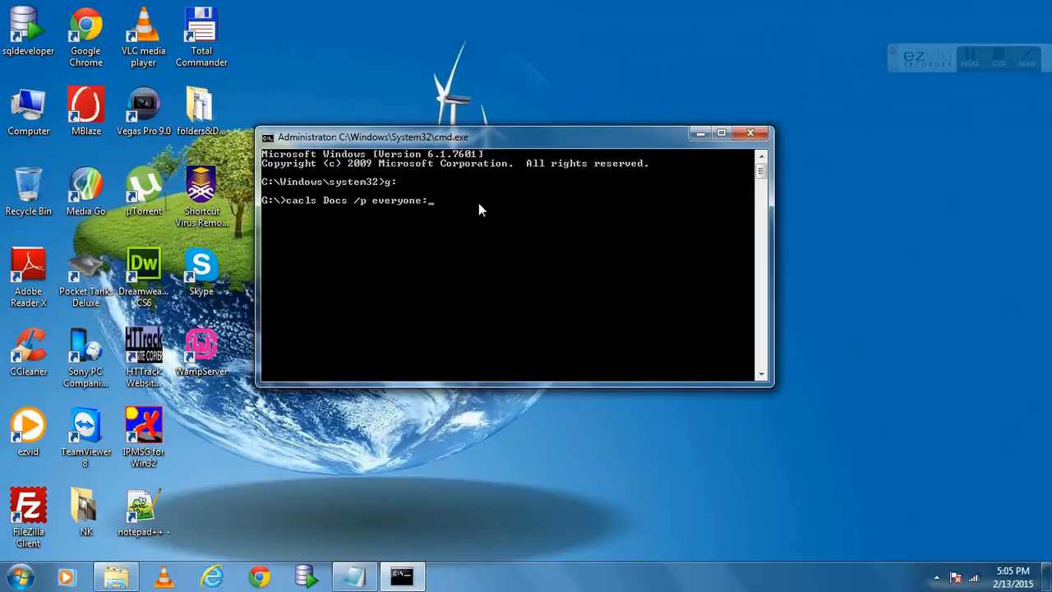
pyautogui.write('n')
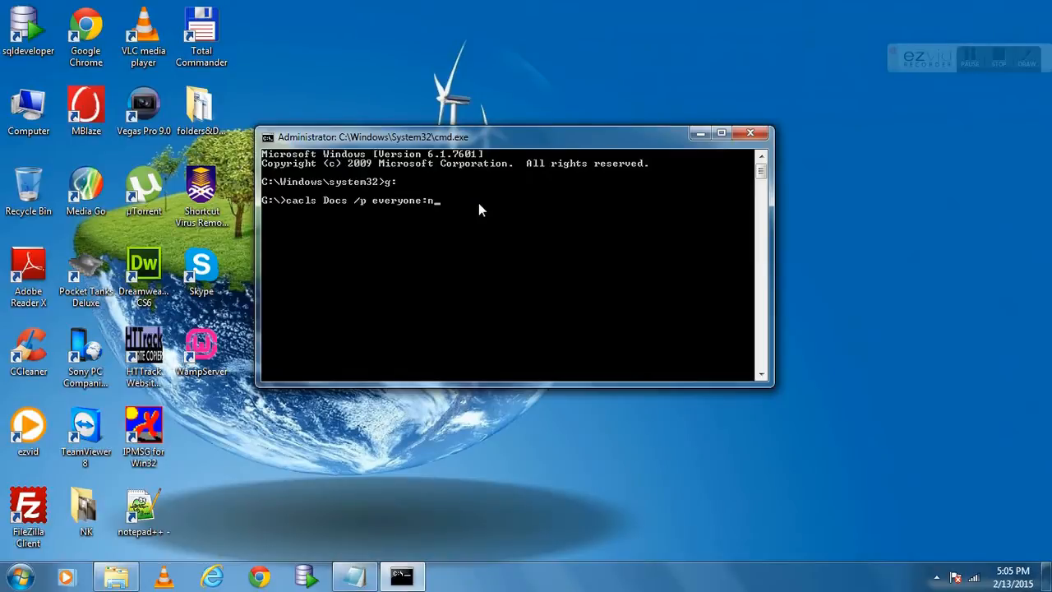
pyautogui.press('enter')
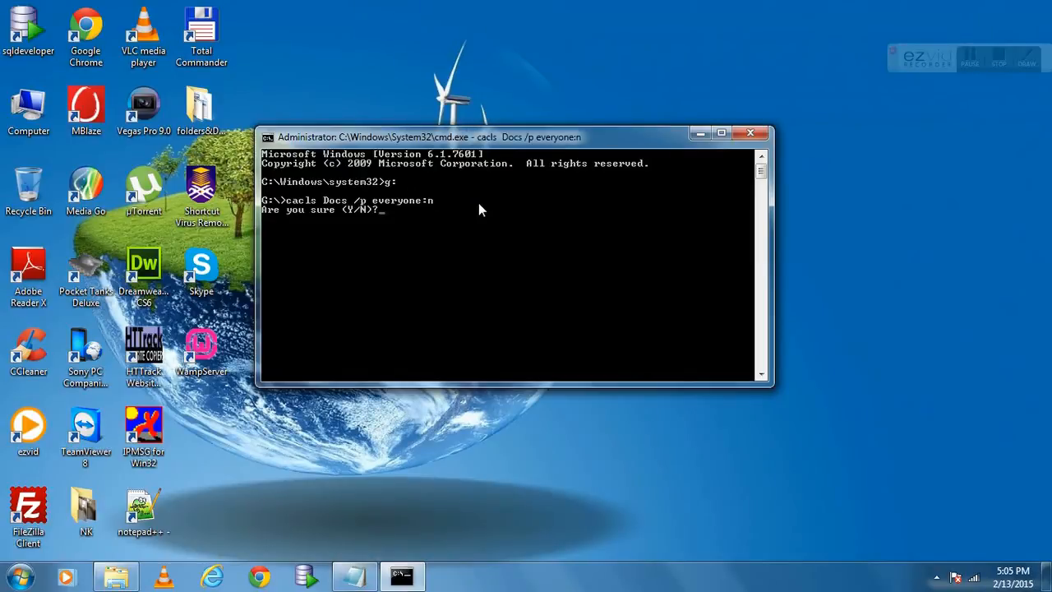
pyautogui.write('y')
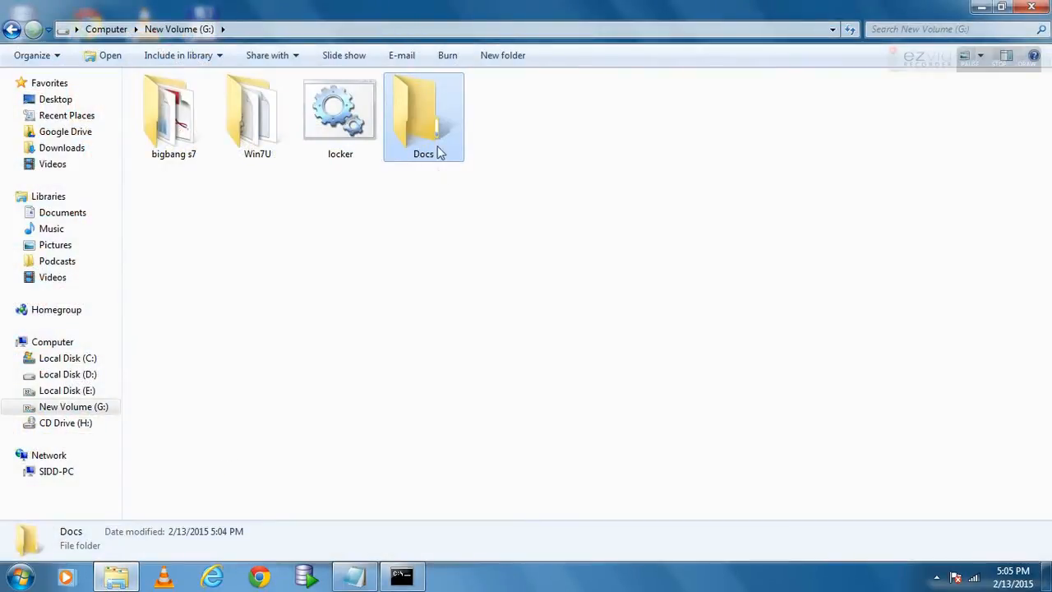
# Try to open and then delete the locked Docs folder, hitting access-denied refusals
pyautogui.doubleClick(424, 115)
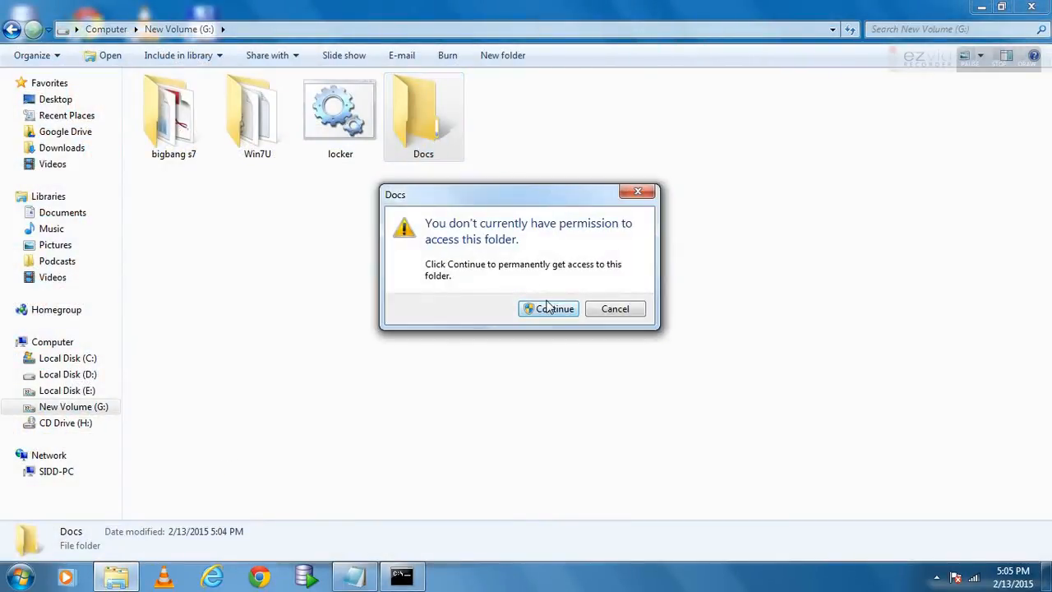
pyautogui.click(549, 310)
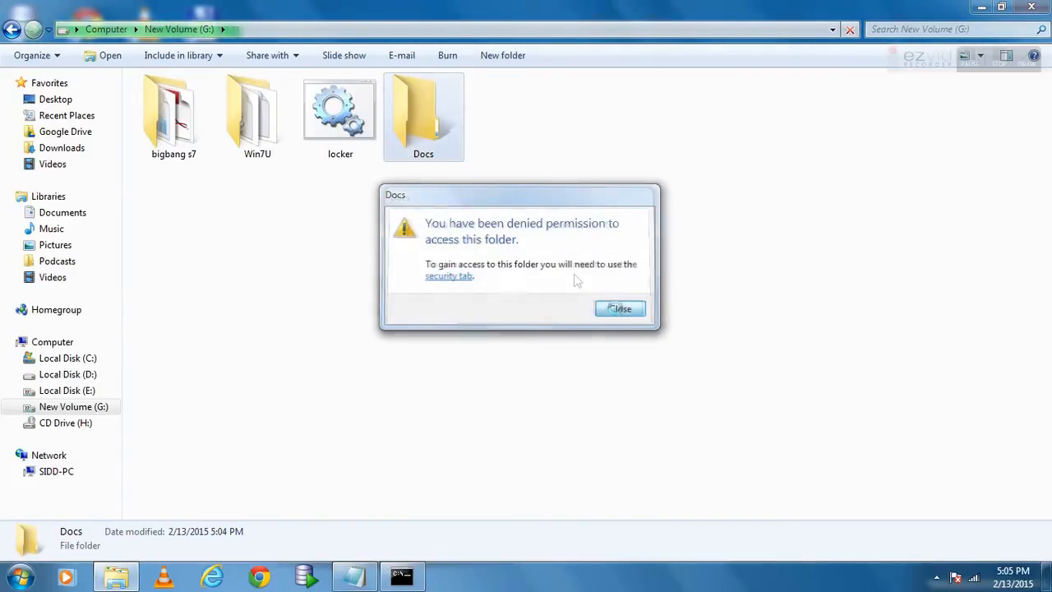
pyautogui.rightClick(424, 115)
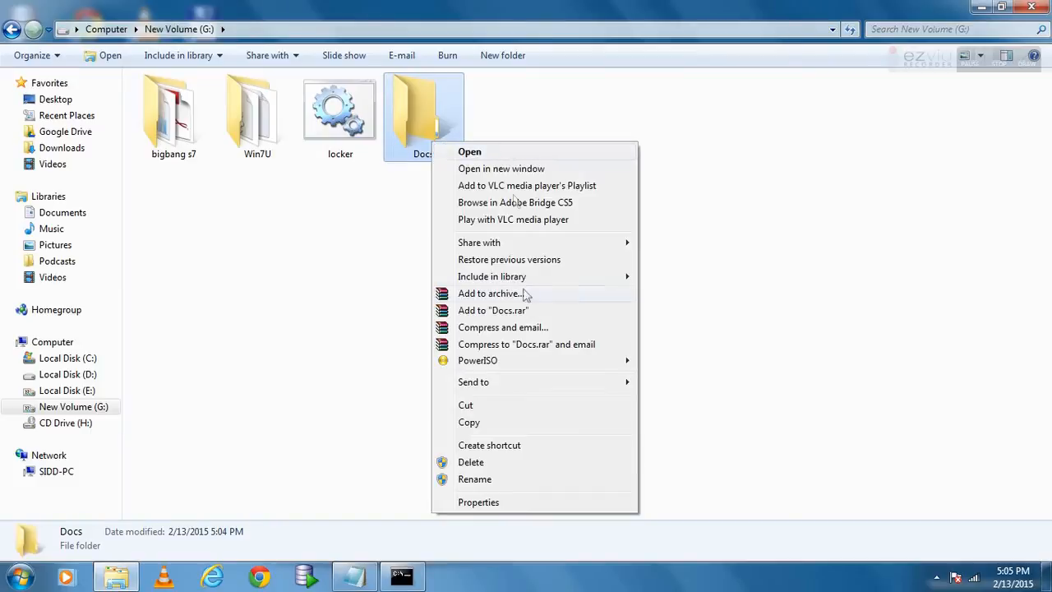
pyautogui.click(470, 463)
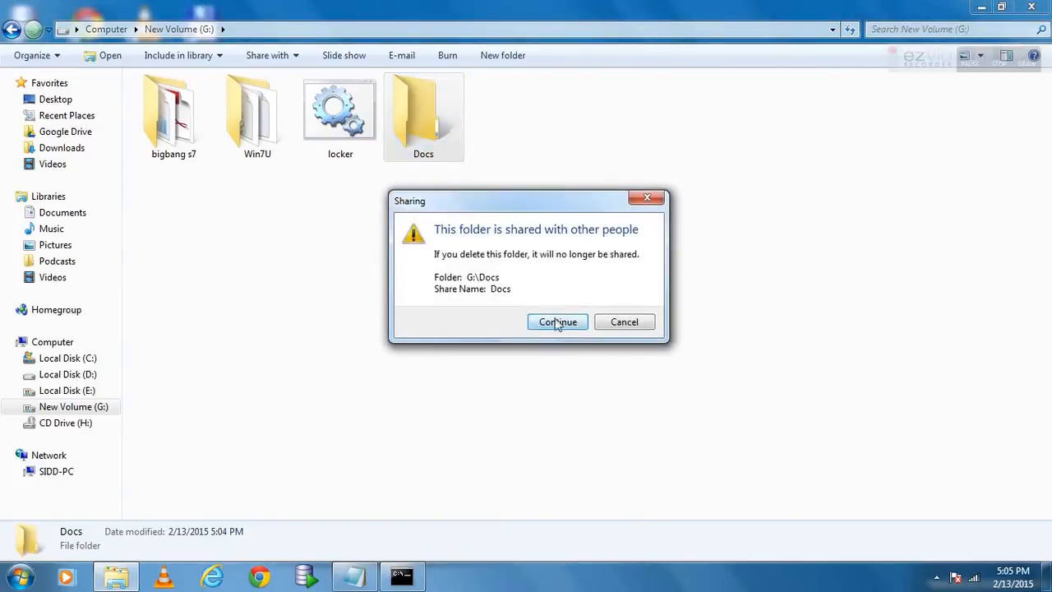
pyautogui.click(558, 321)
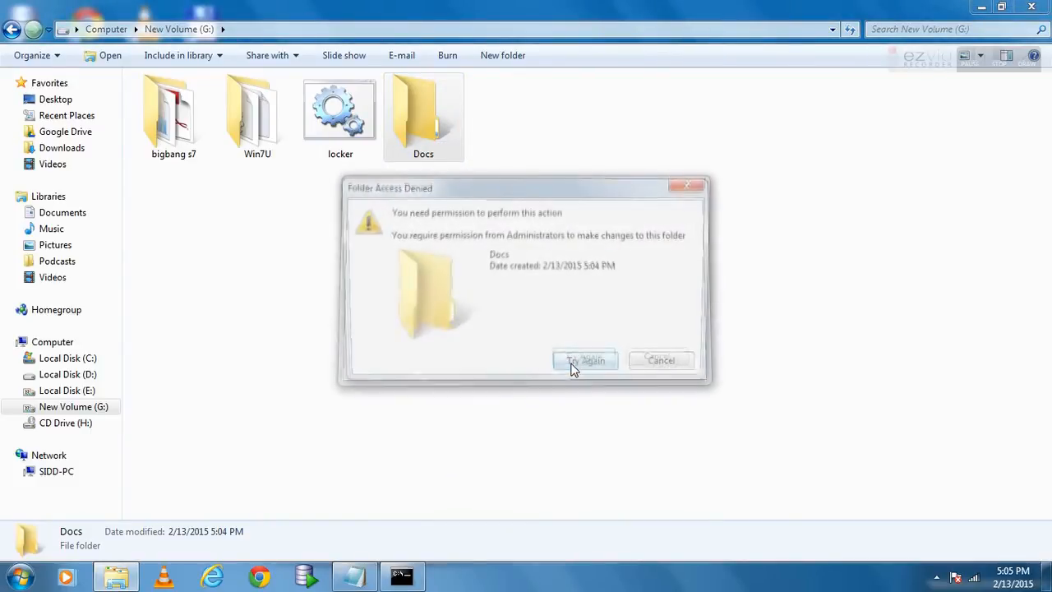
# Try to mark Docs as Hidden via Properties, which fails with access denied and is ignored for all items
pyautogui.rightClick(424, 115)
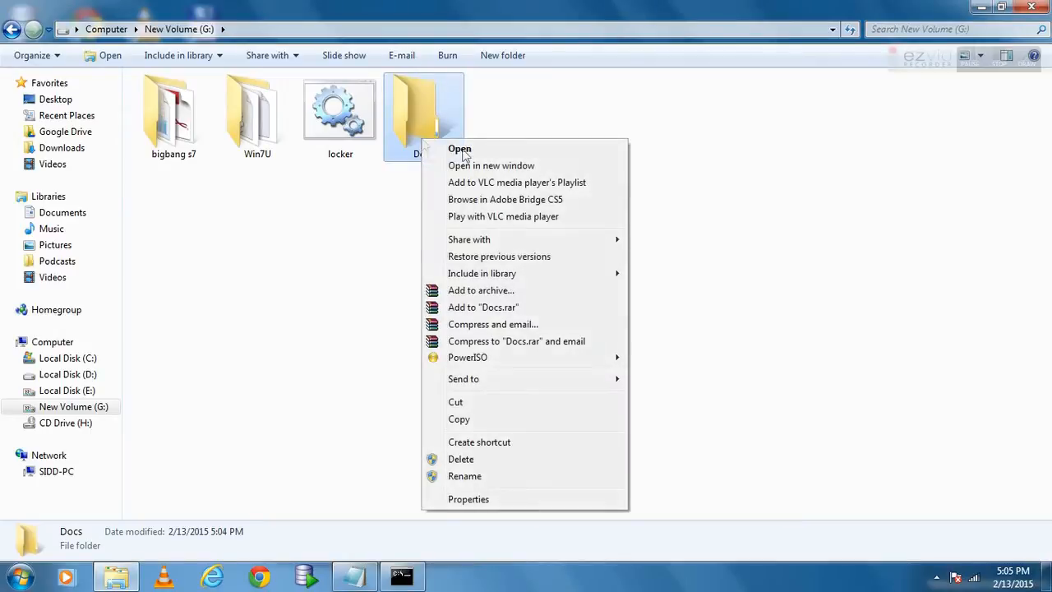
pyautogui.click(469, 500)
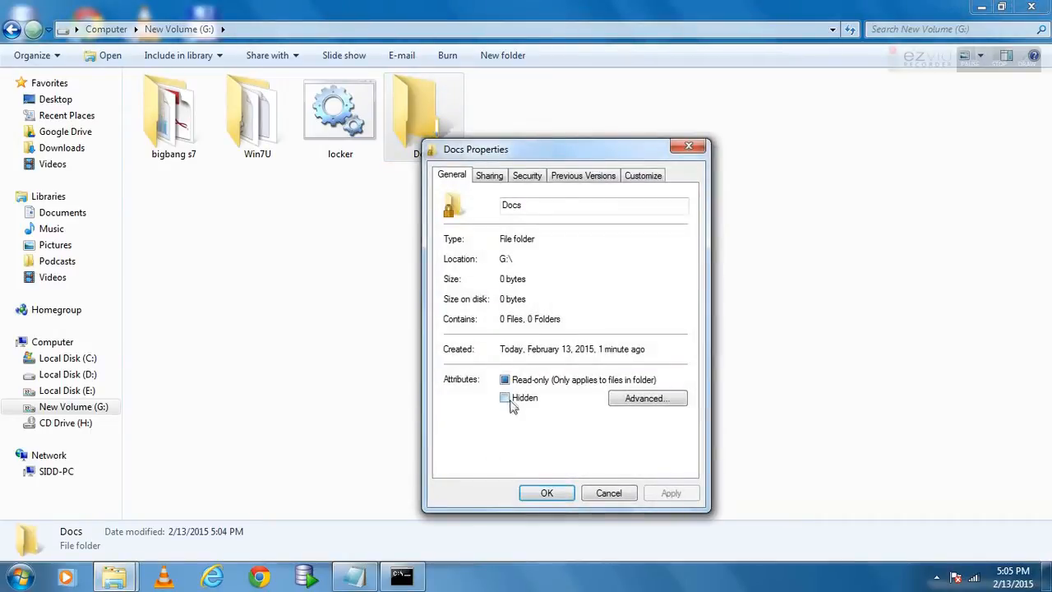
pyautogui.click(671, 493)
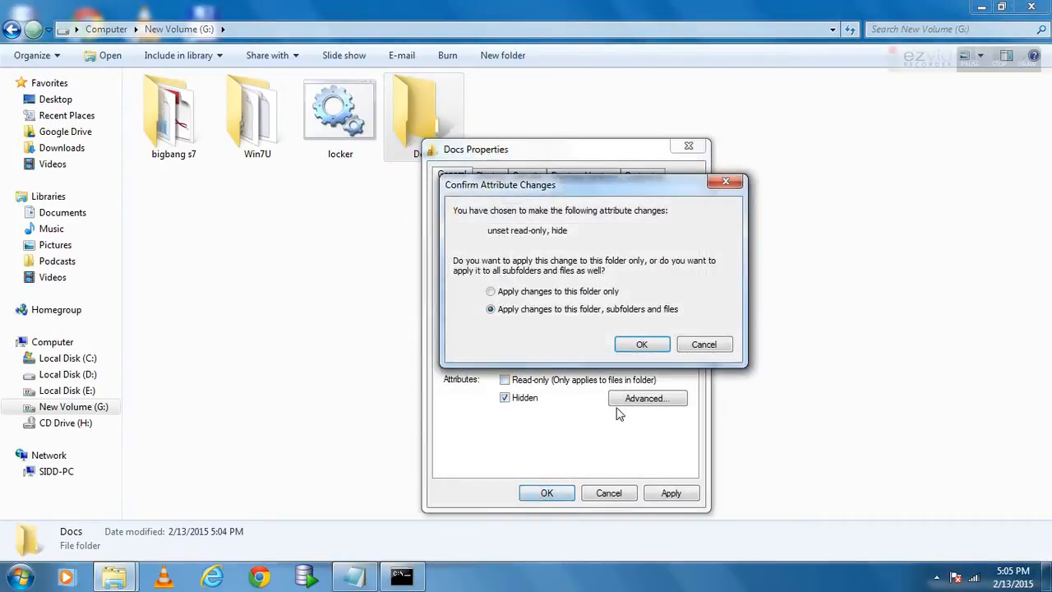
pyautogui.click(641, 344)
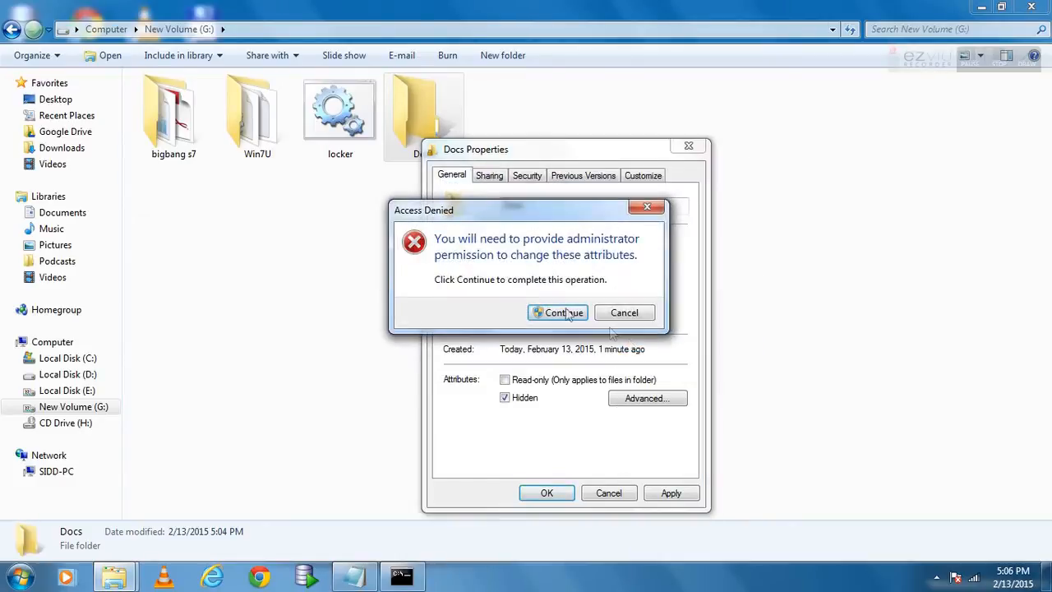
pyautogui.click(559, 313)
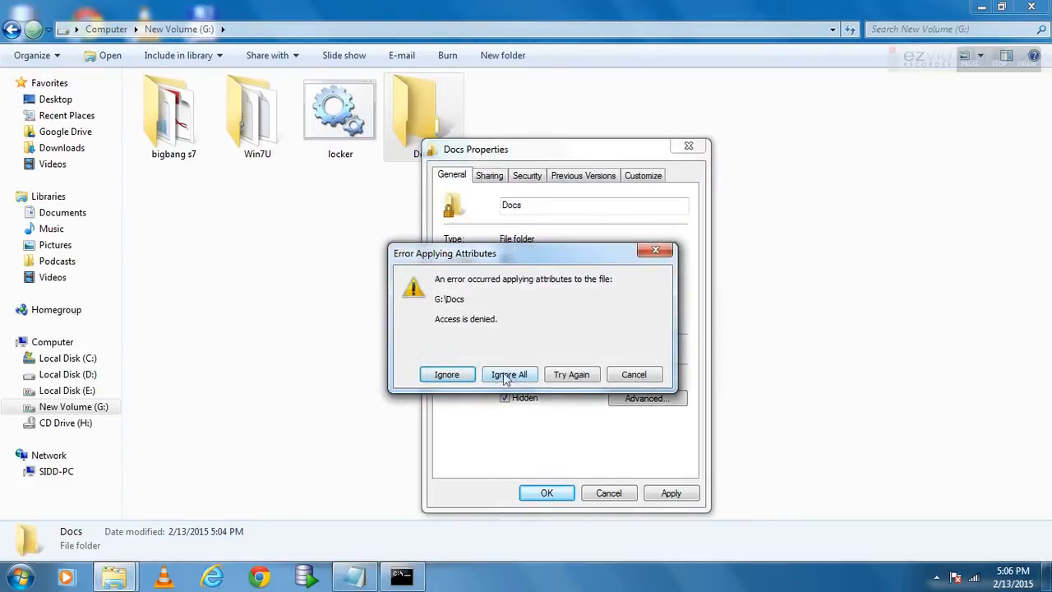
pyautogui.click(509, 375)
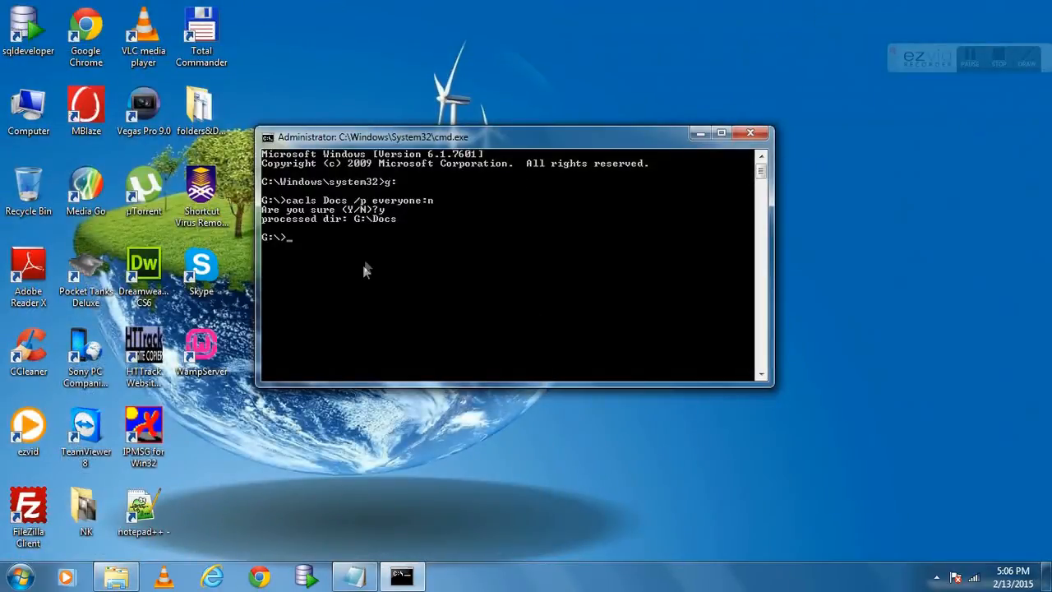
pyautogui.moveTo(369, 256)
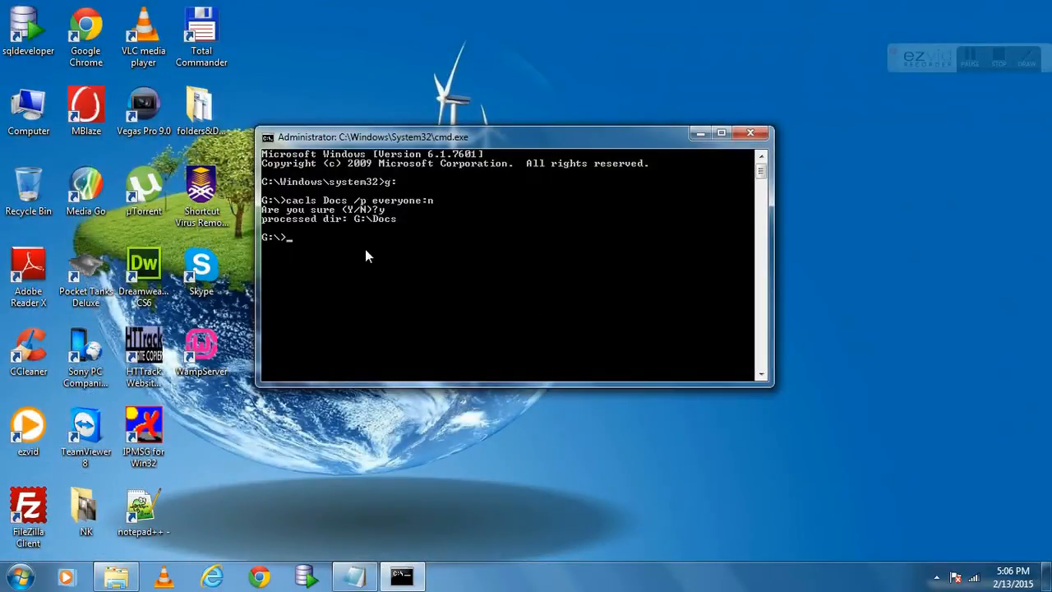
# Run cacls Docs /p everyone:f and confirm with y to restore full control
pyautogui.write('cacls Docs /p everyone:n')
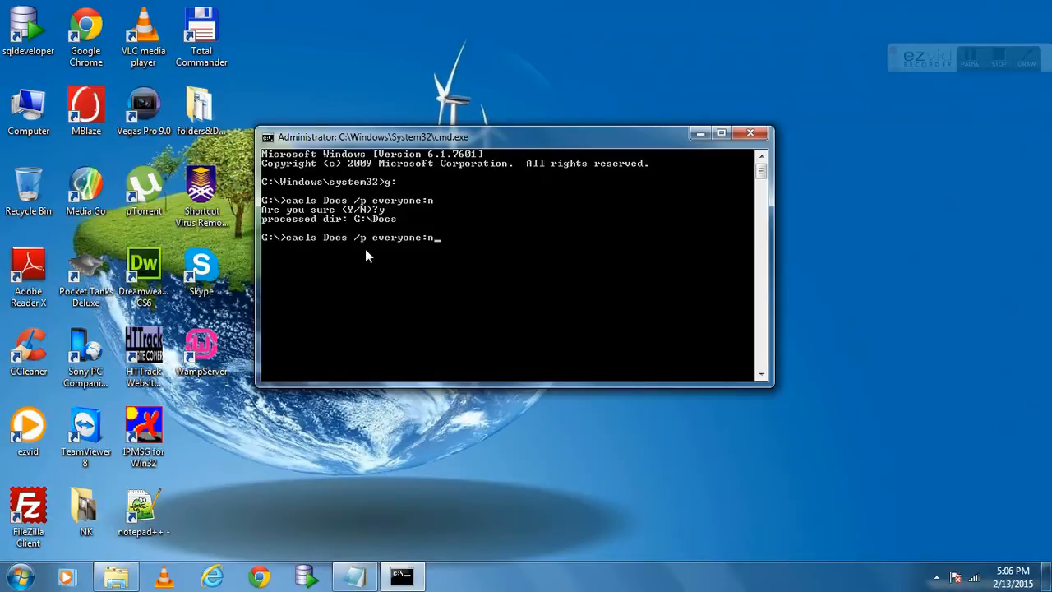
pyautogui.press('backspace')
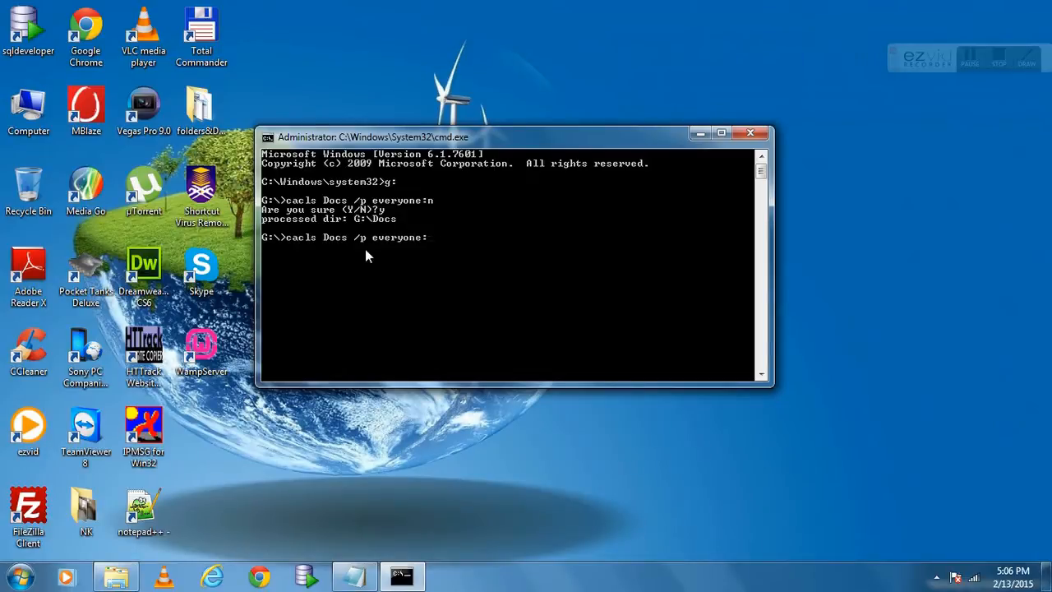
pyautogui.write('f')
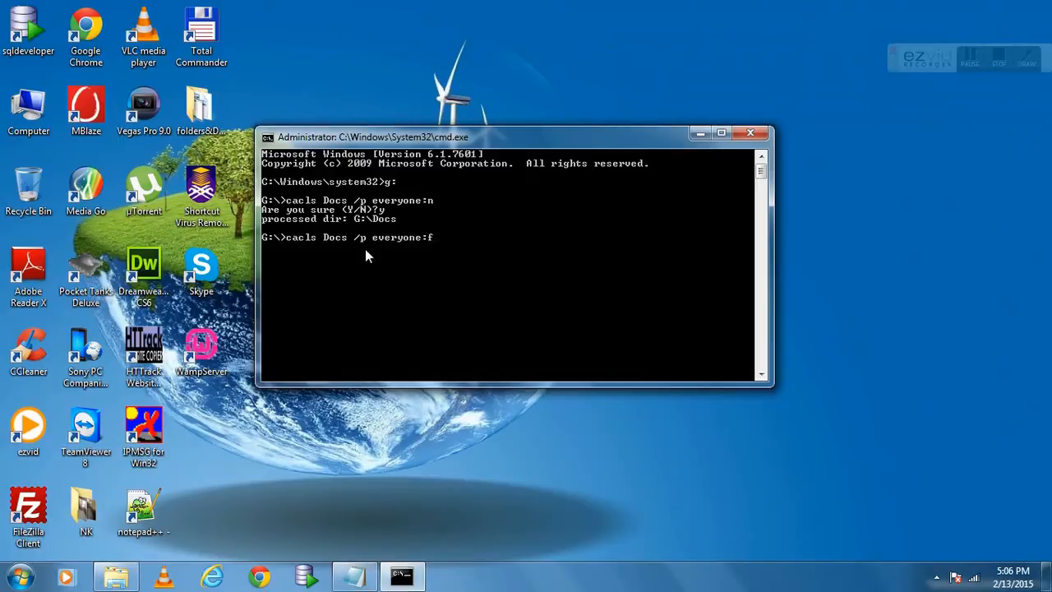
pyautogui.press('enter')
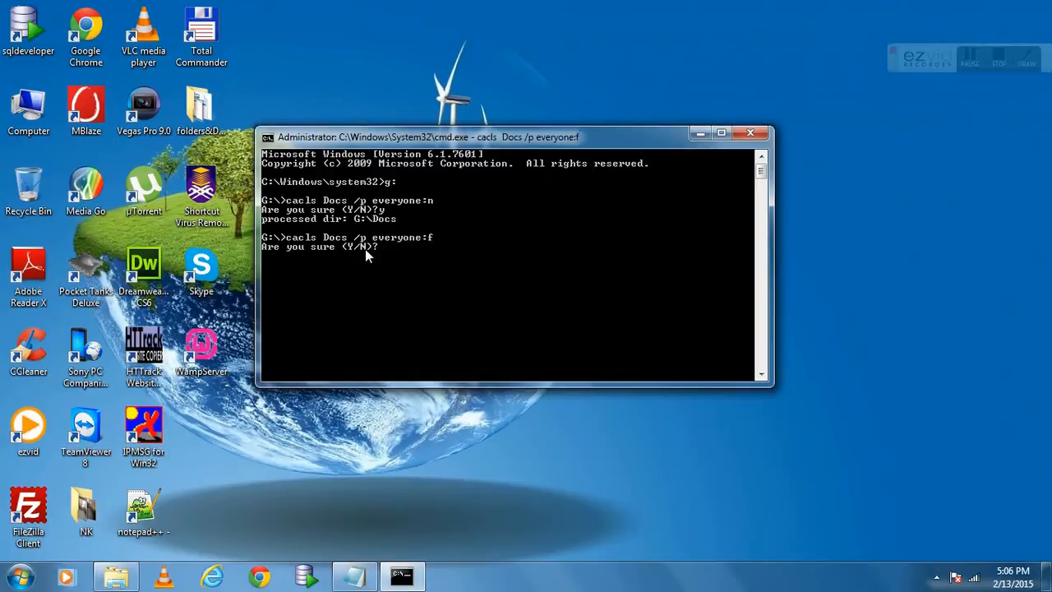
pyautogui.write('y')
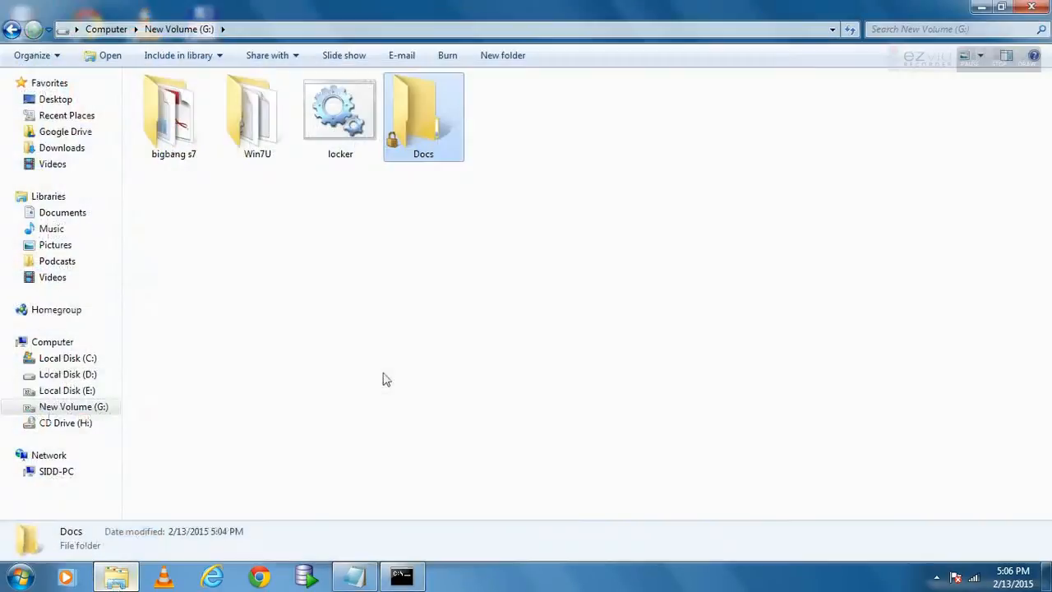
# Open the unlocked Docs folder to verify access, then return to the G: drive contents
pyautogui.doubleClick(424, 115)
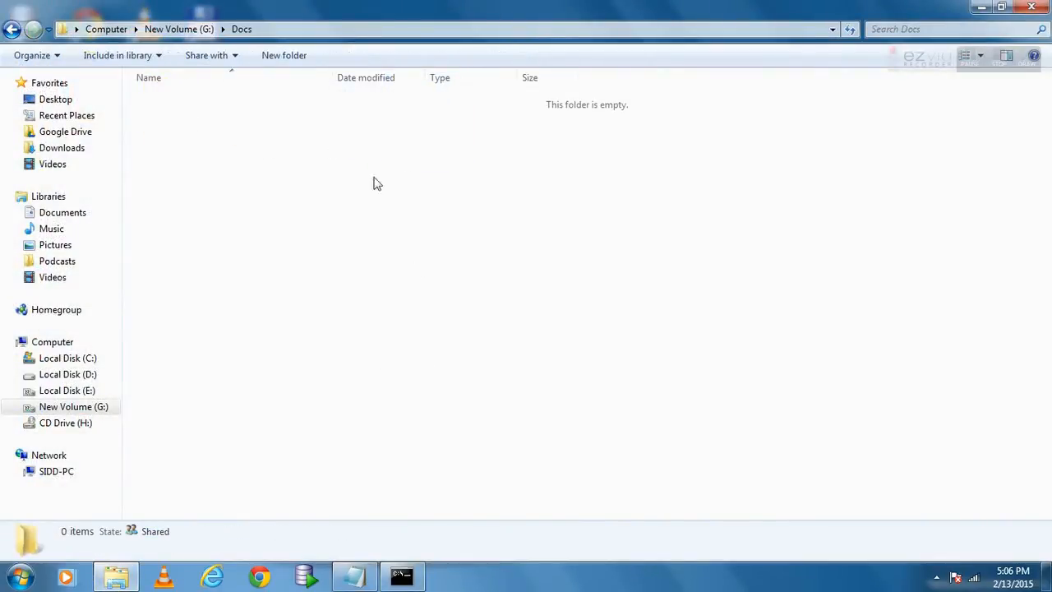
pyautogui.moveTo(439, 207)
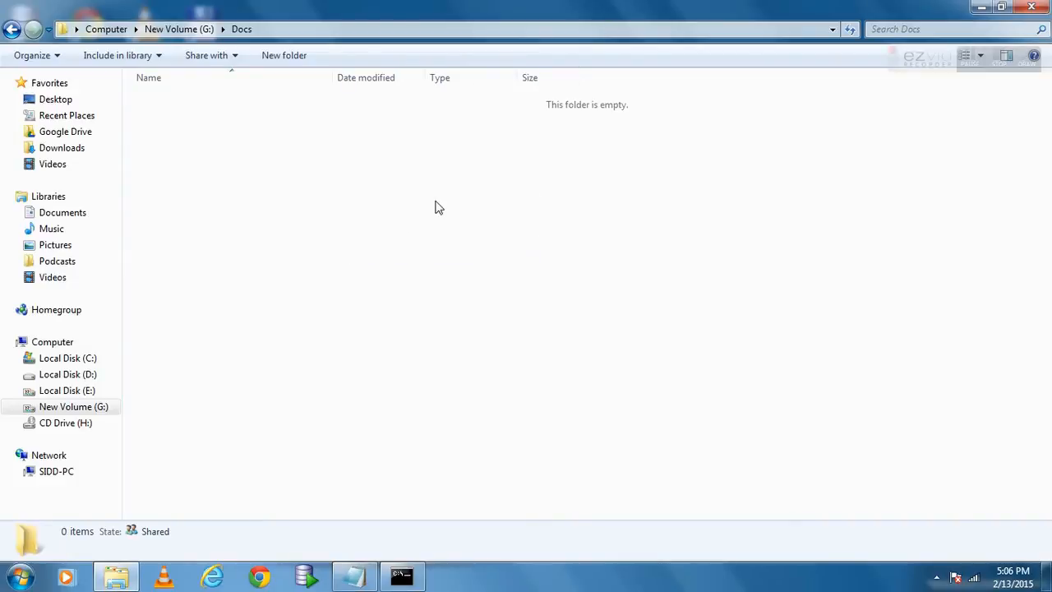
pyautogui.click(13, 29)
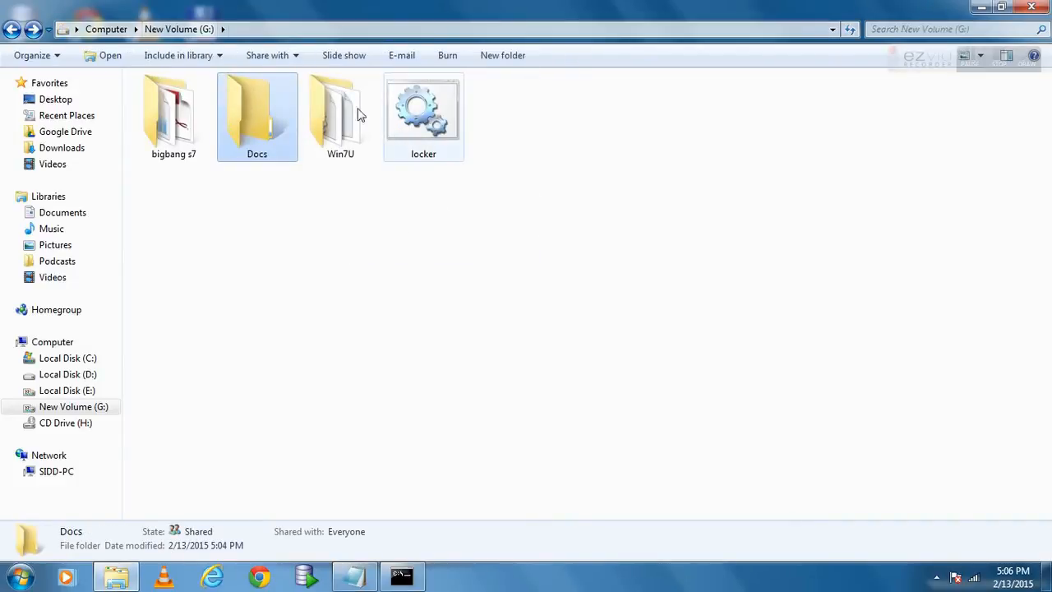
pyautogui.rightClick(256, 115)
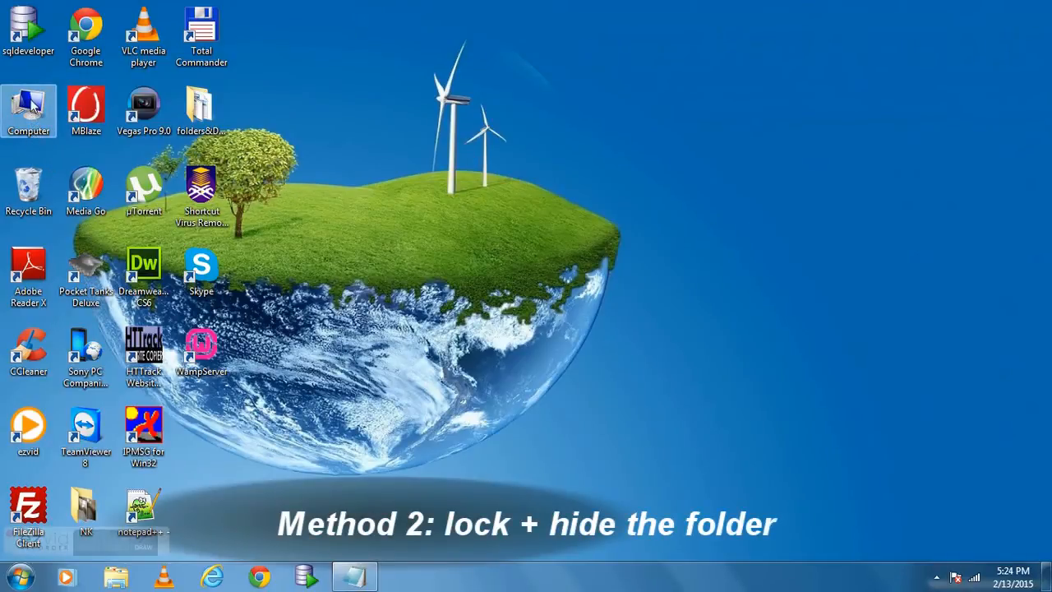
# Create a fresh folder named Docs on the G: drive from the Computer view
pyautogui.doubleClick(29, 107)
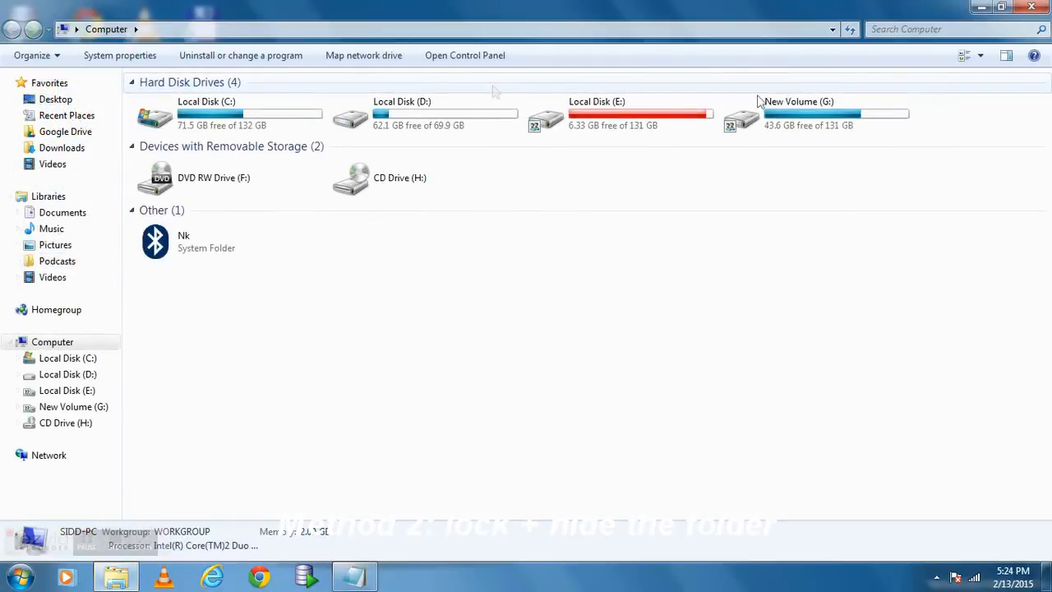
pyautogui.rightClick(411, 222)
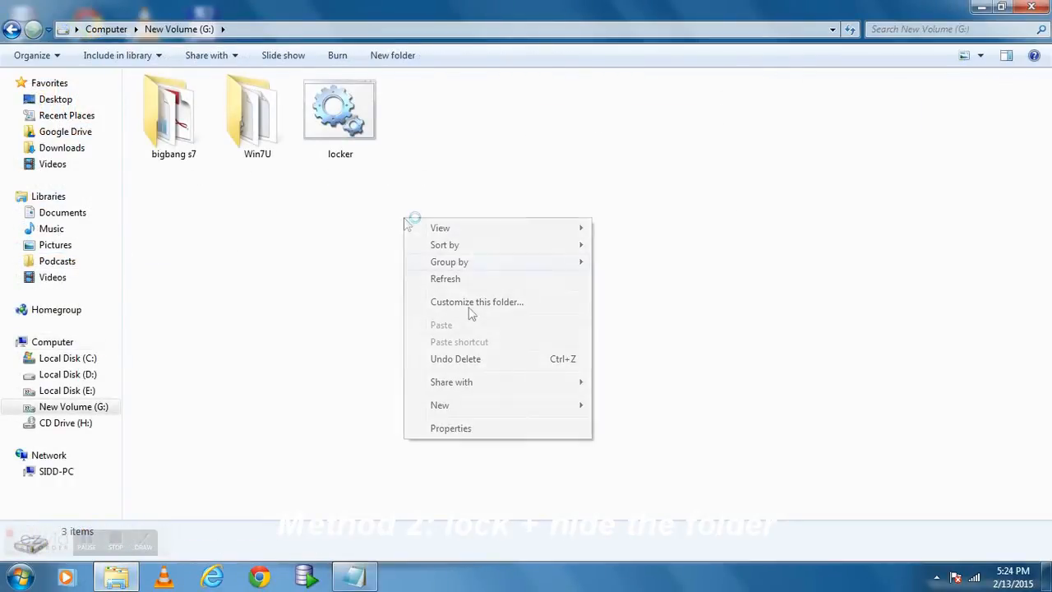
pyautogui.click(440, 404)
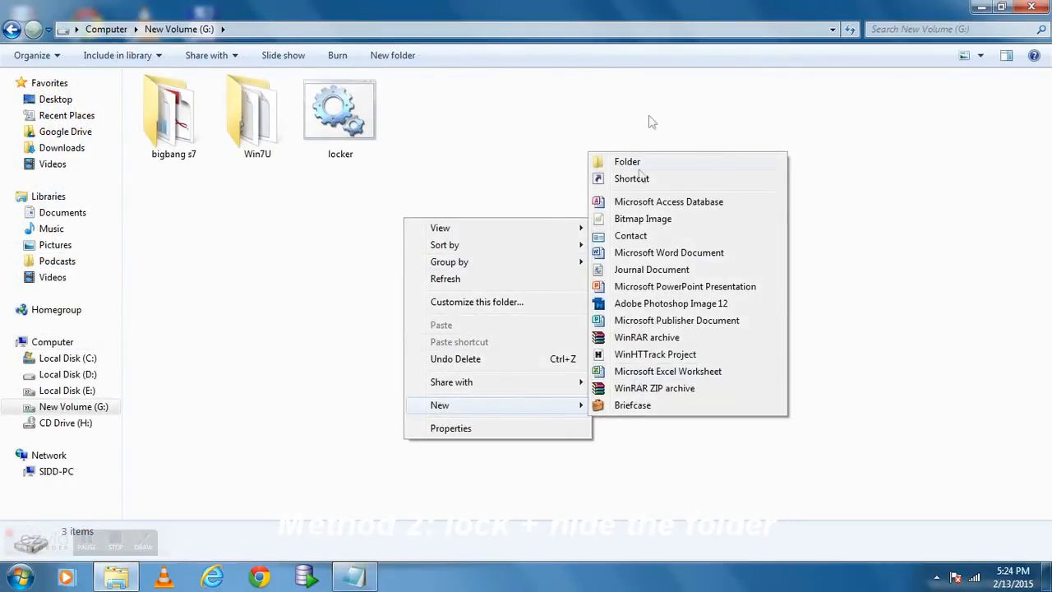
pyautogui.click(628, 161)
pyautogui.write('Docs')
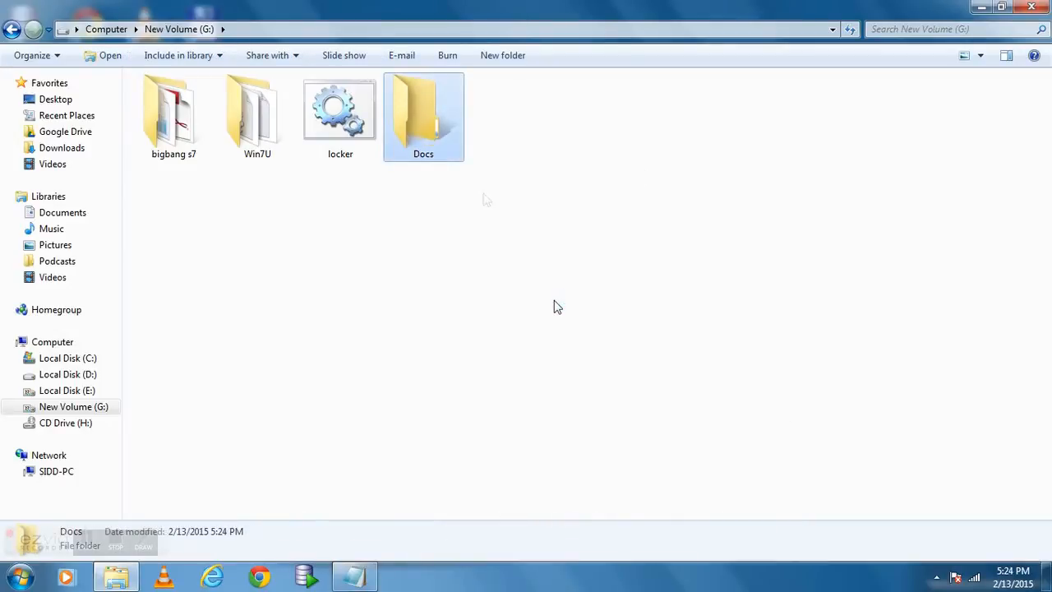
pyautogui.click(18, 576)
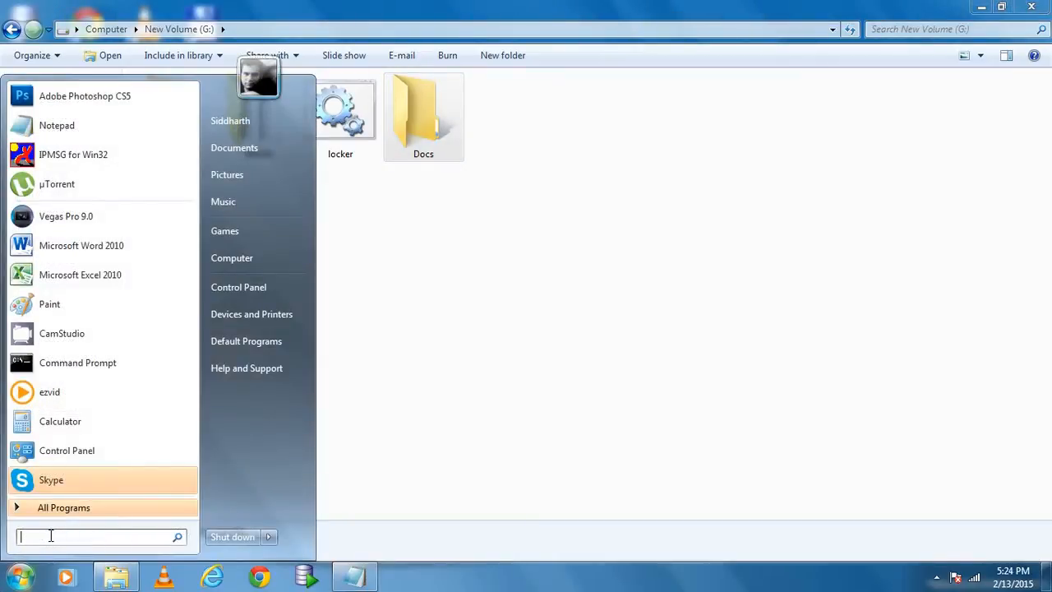
# Launch cmd as administrator from Start search and centre its window on screen
pyautogui.write('cmd')
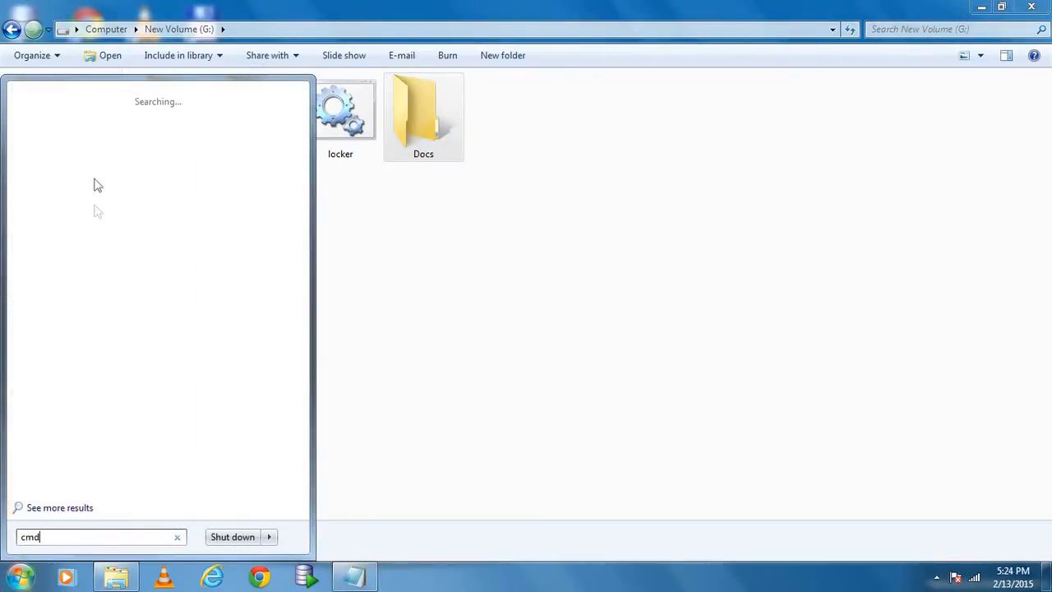
pyautogui.rightClick(46, 118)
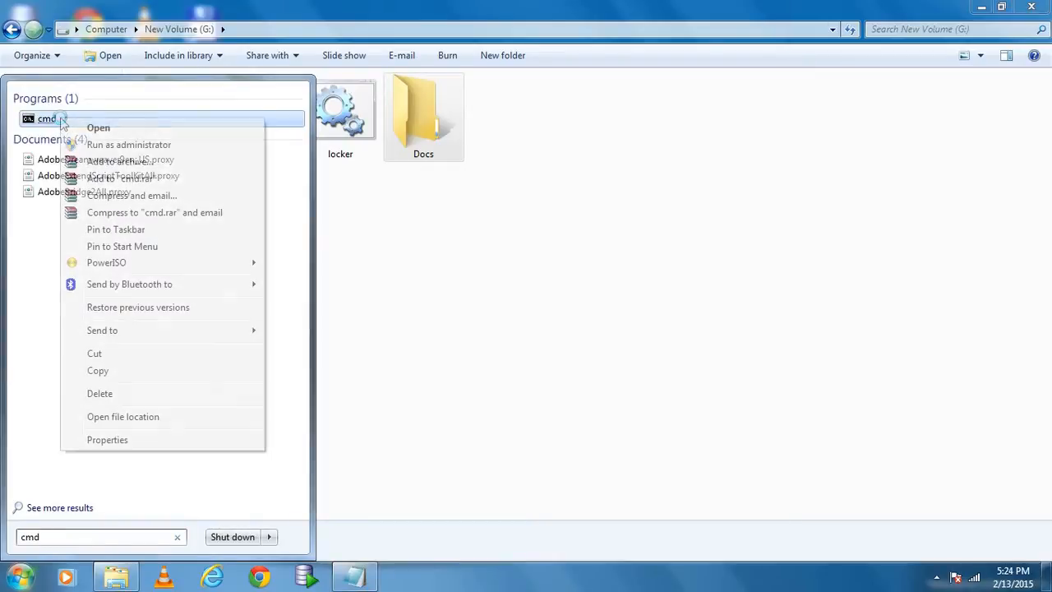
pyautogui.moveTo(129, 144)
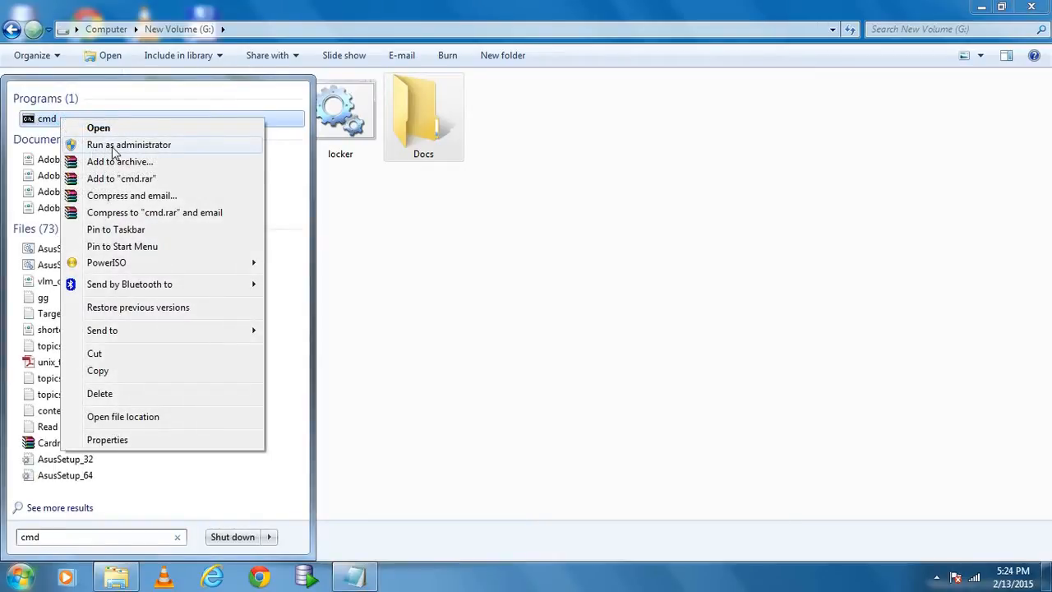
pyautogui.click(129, 144)
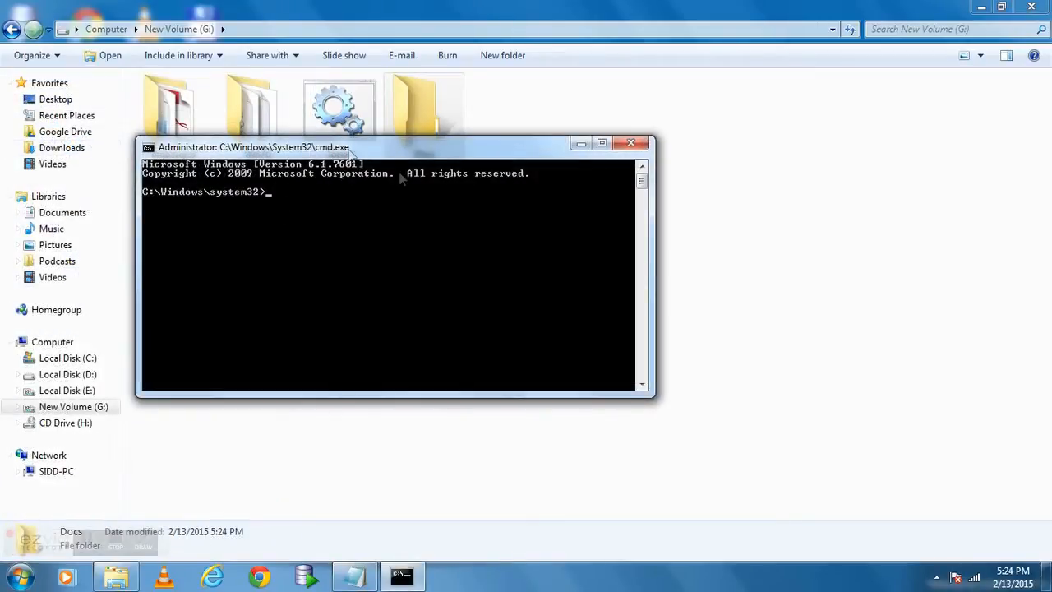
pyautogui.moveTo(253, 146); pyautogui.dragTo(442, 224)
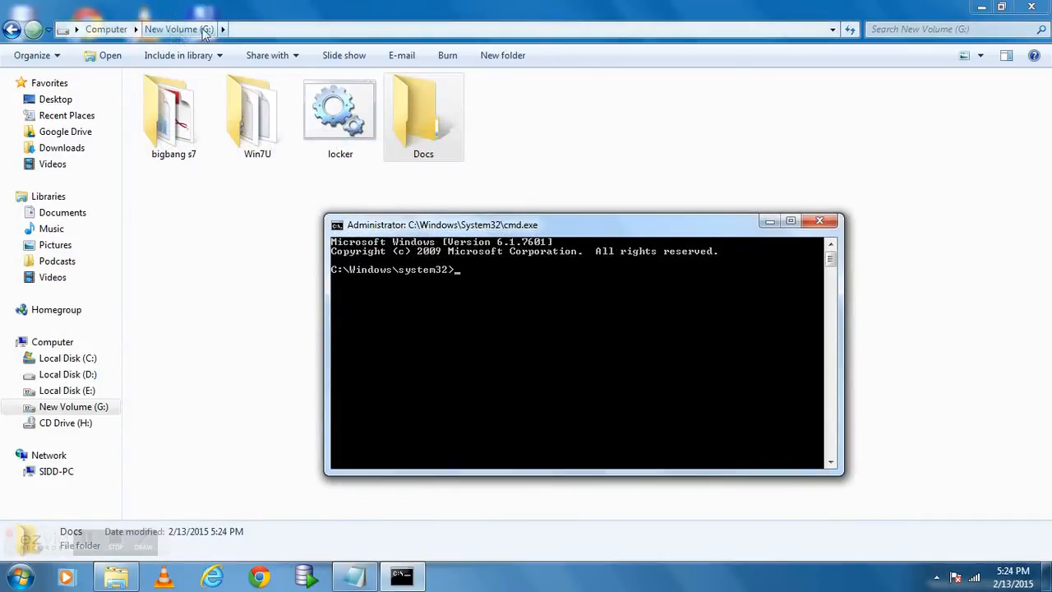
# Switch to g: and run attrib +s +r +h Docs to mark it system, read-only and hidden
pyautogui.write('g:')
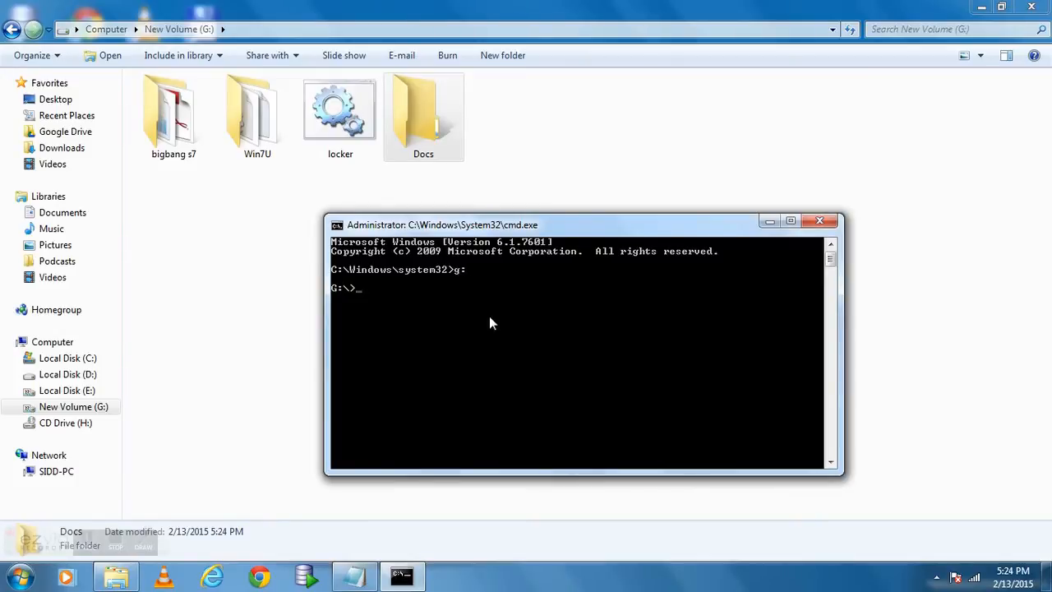
pyautogui.write('at')
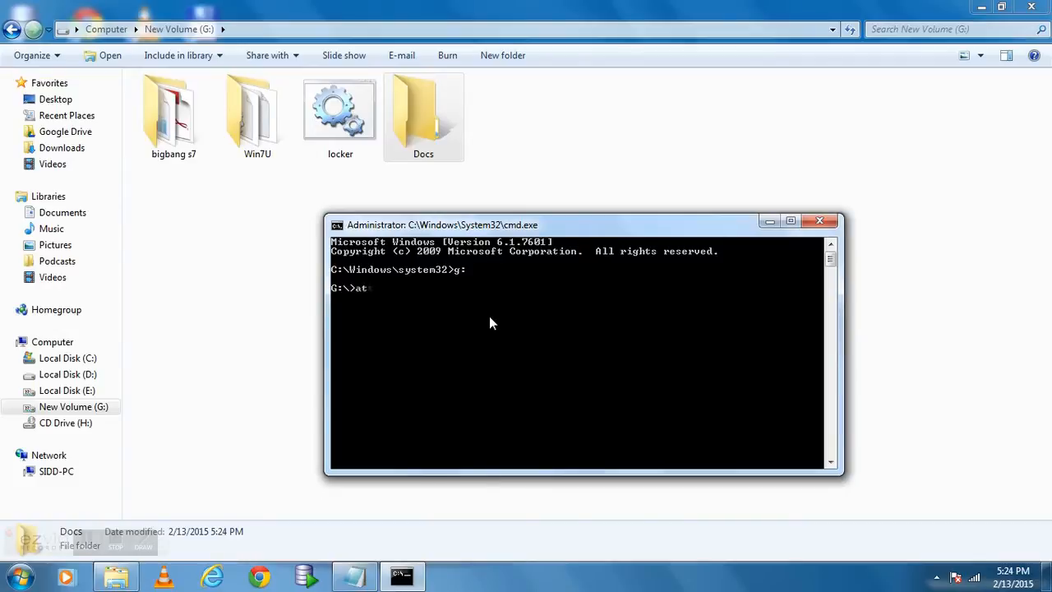
pyautogui.write('trib +')
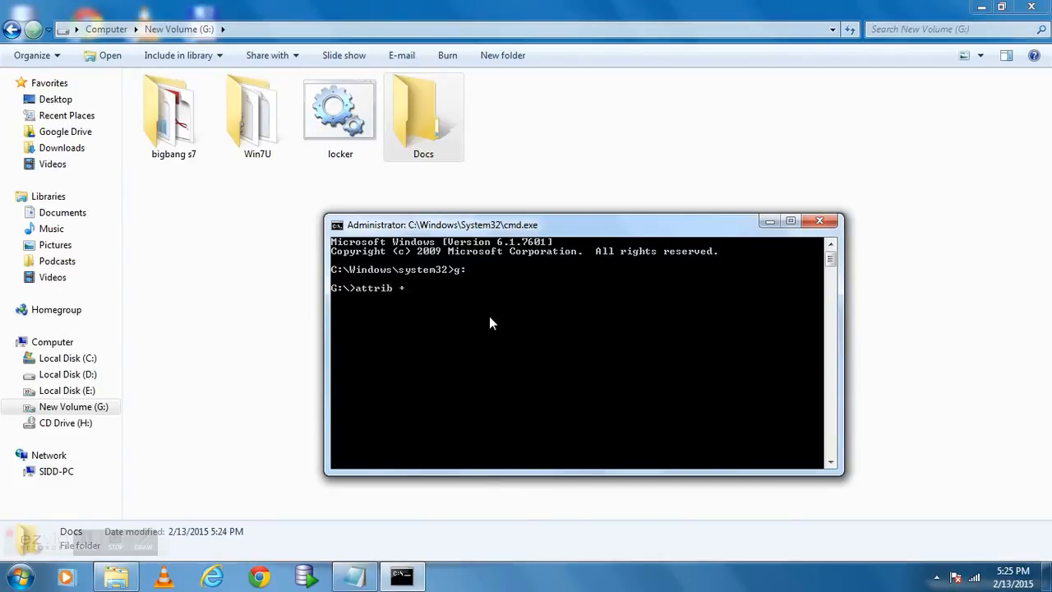
pyautogui.write('s')
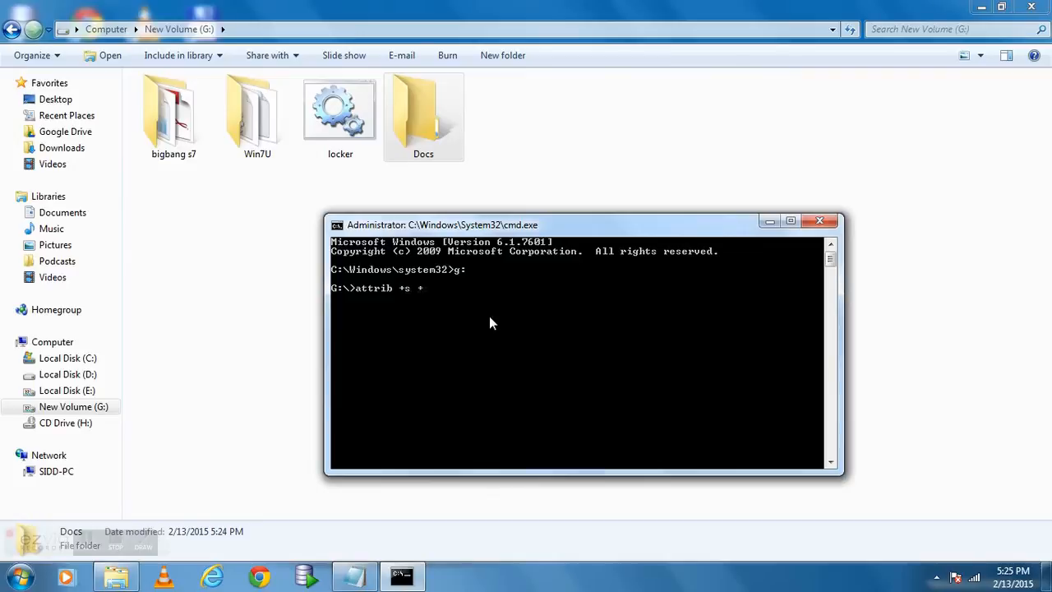
pyautogui.write('+r')
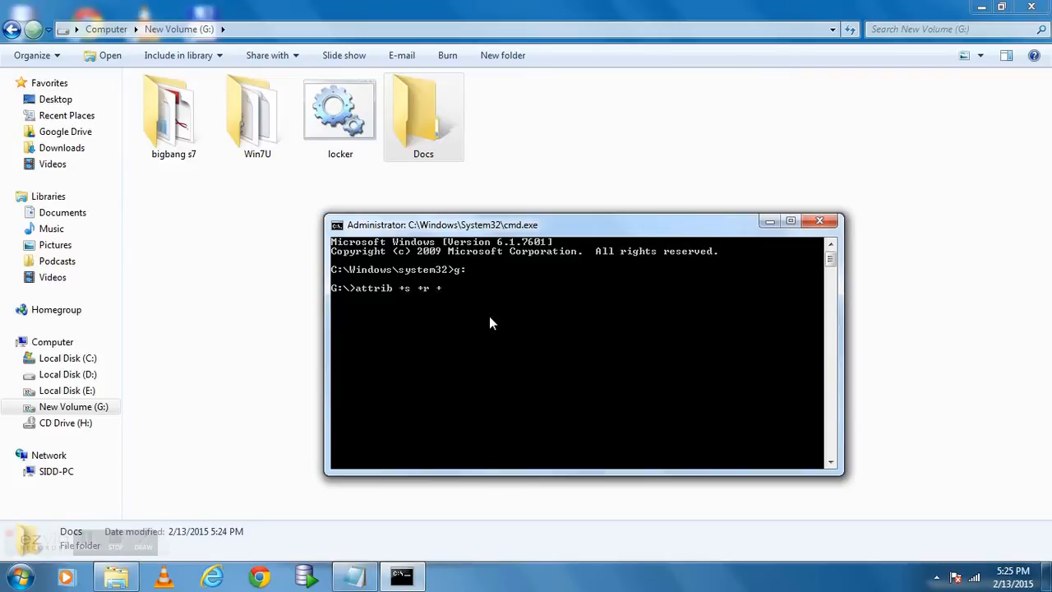
pyautogui.write('+h')
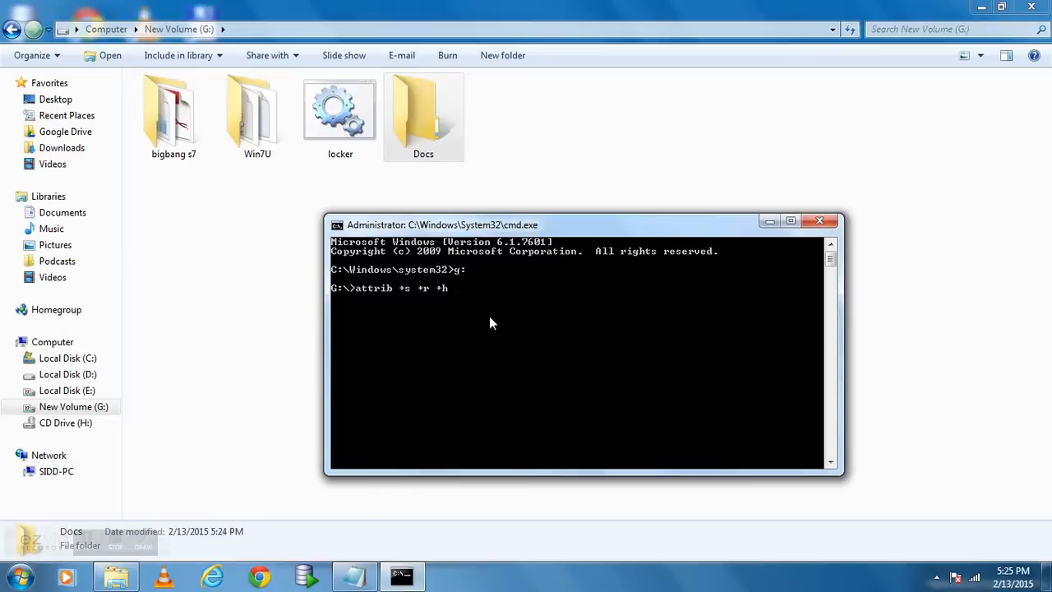
pyautogui.write('Docs')
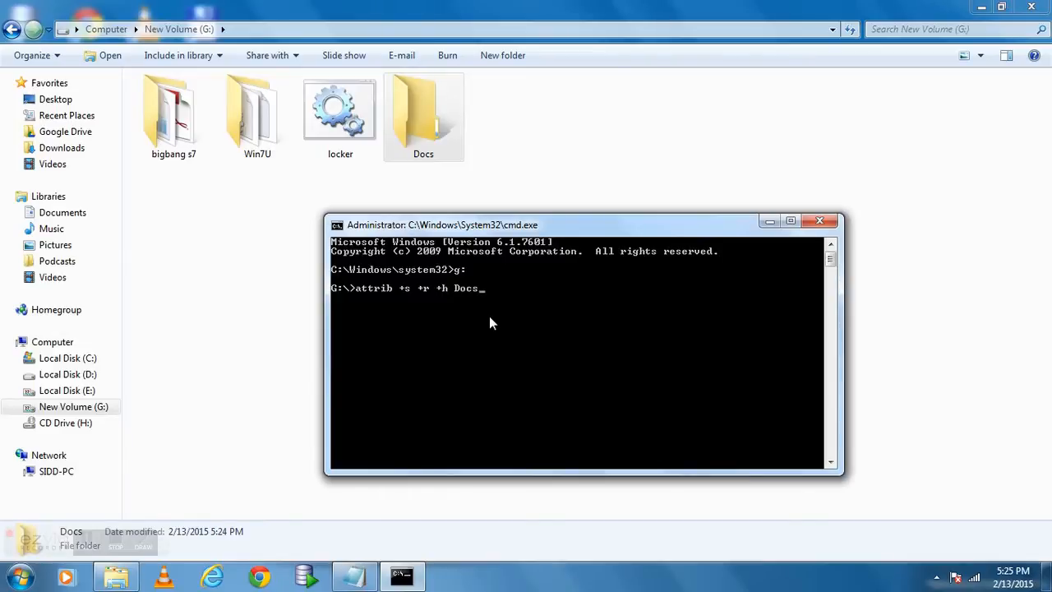
pyautogui.press('enter')
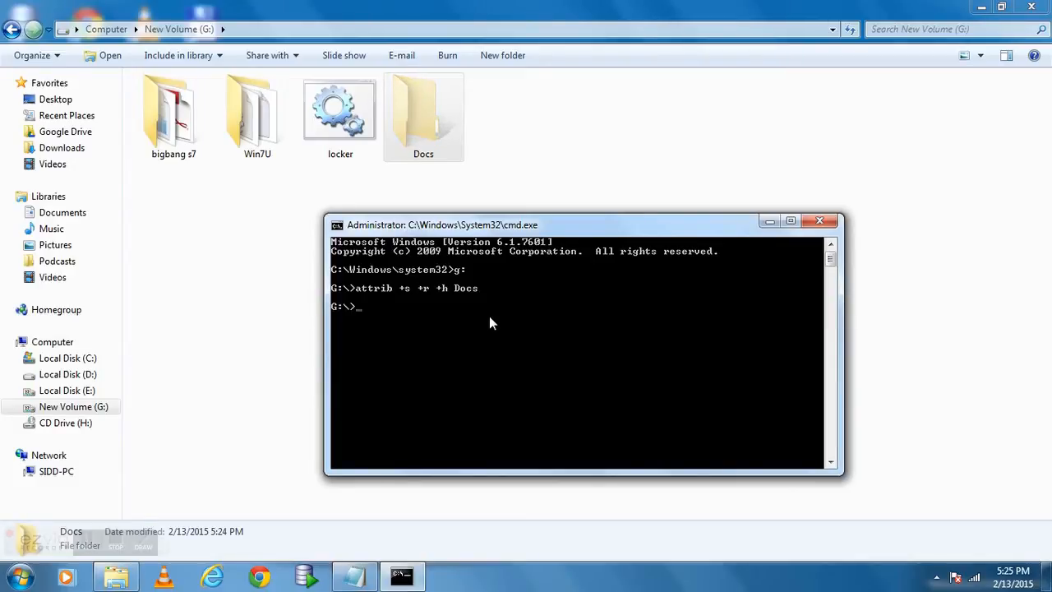
pyautogui.moveTo(421, 168)
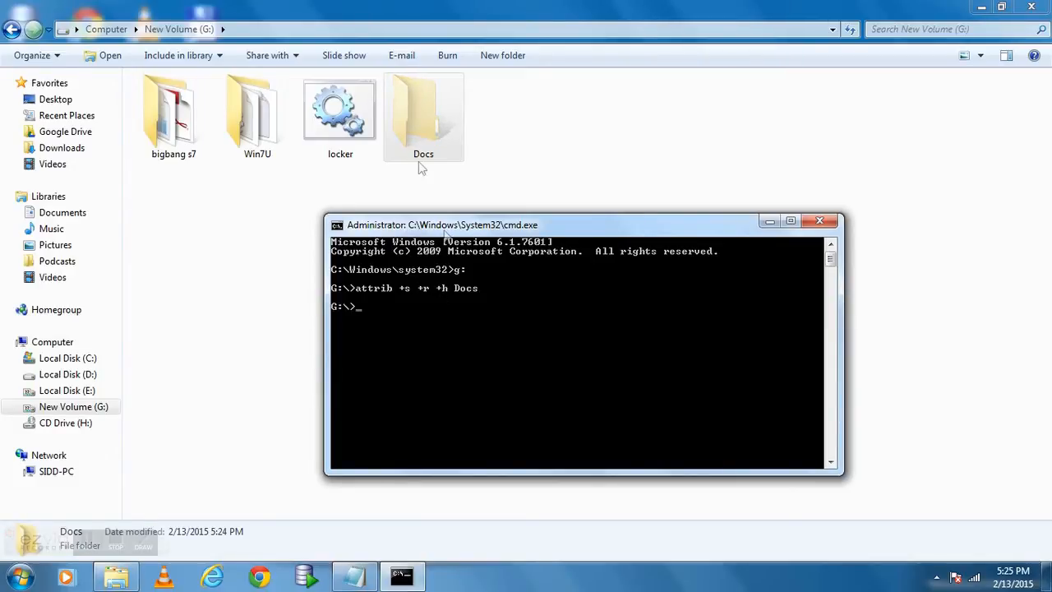
pyautogui.moveTo(414, 355)
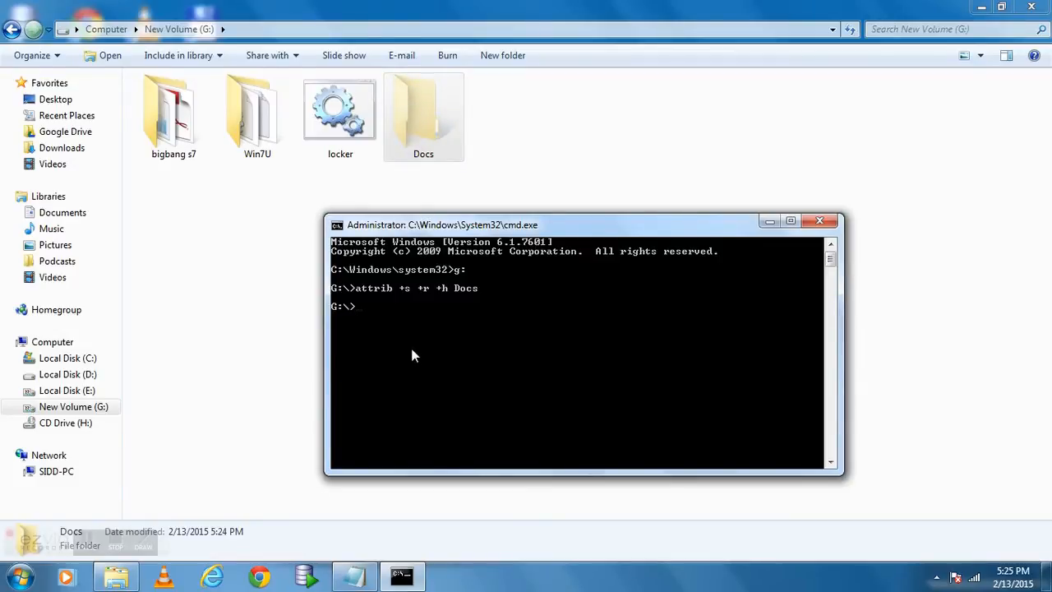
# Run cacls Docs /p everyone:n and confirm y so nobody can access Docs
pyautogui.write('cac')
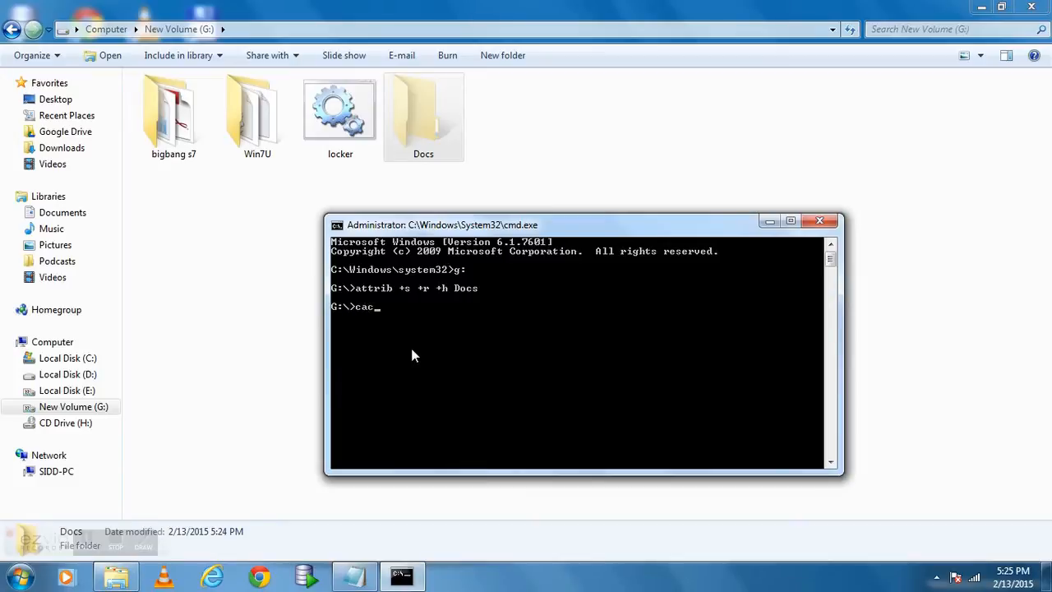
pyautogui.write('ls')
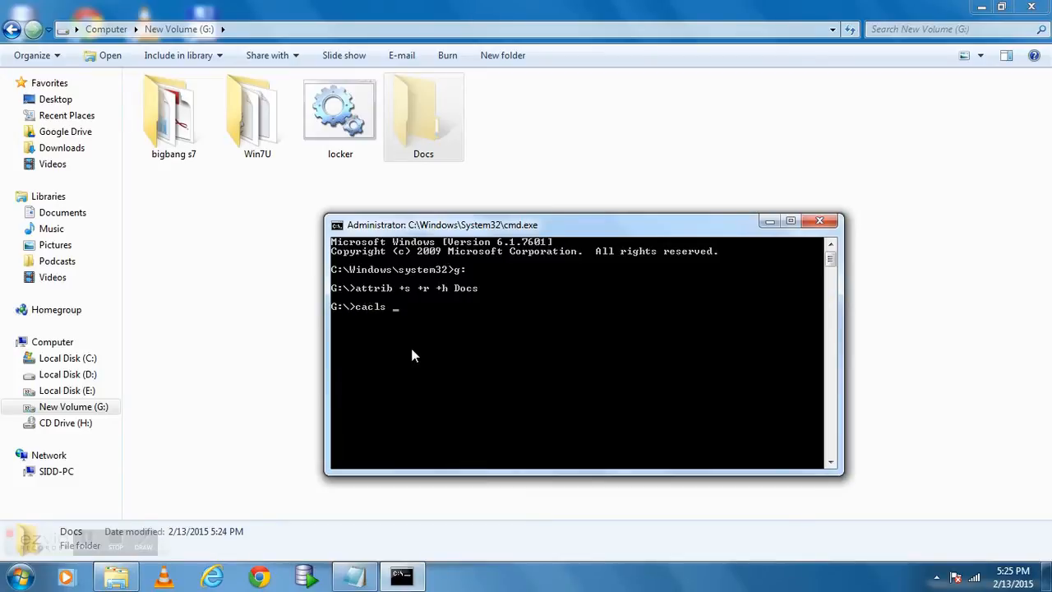
pyautogui.write('Docs')
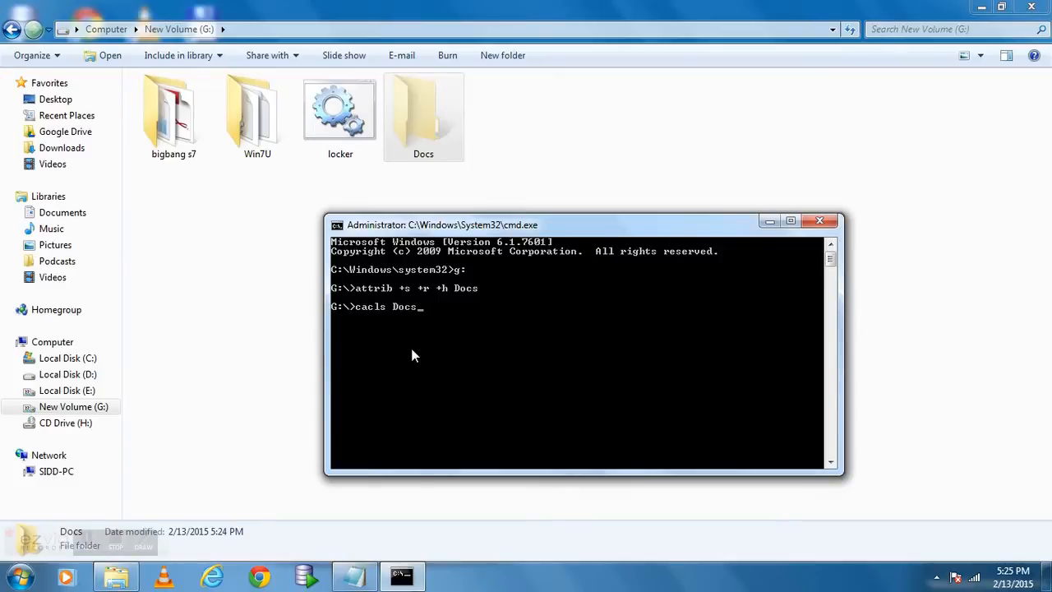
pyautogui.write('" "')
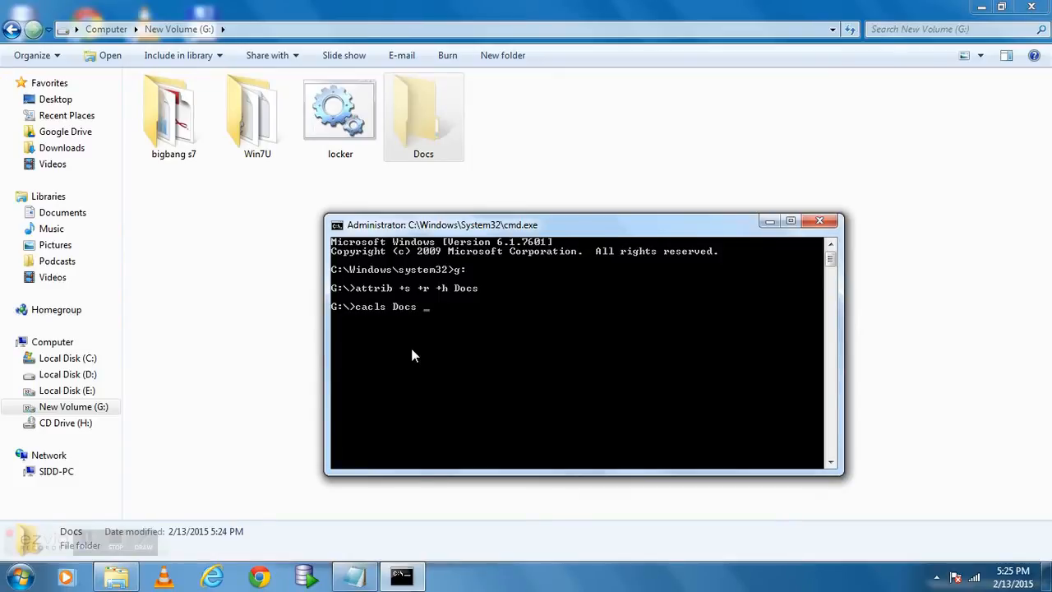
pyautogui.write('/p eve')
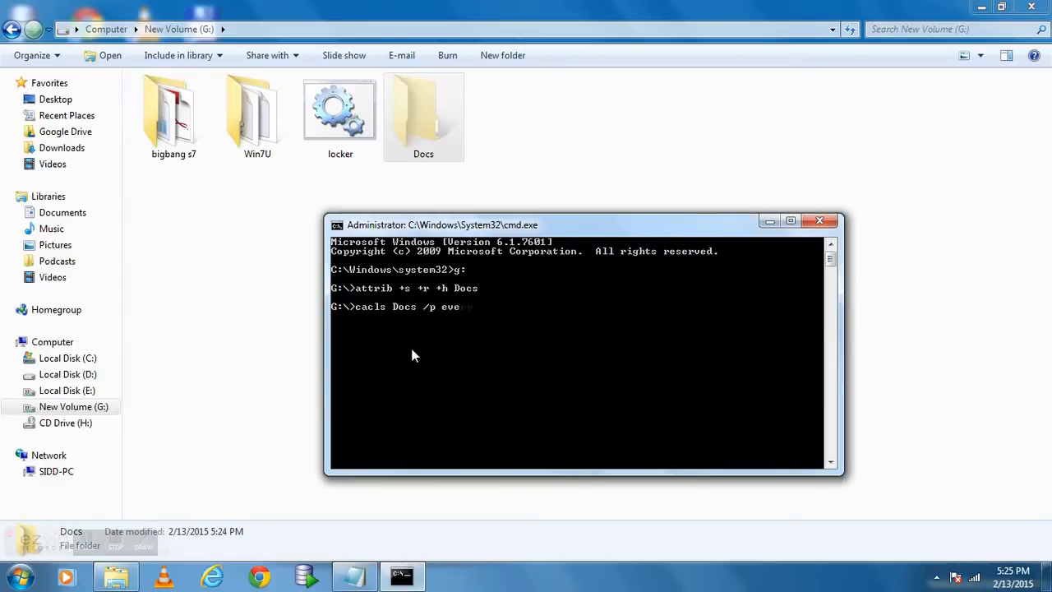
pyautogui.write('ryone')
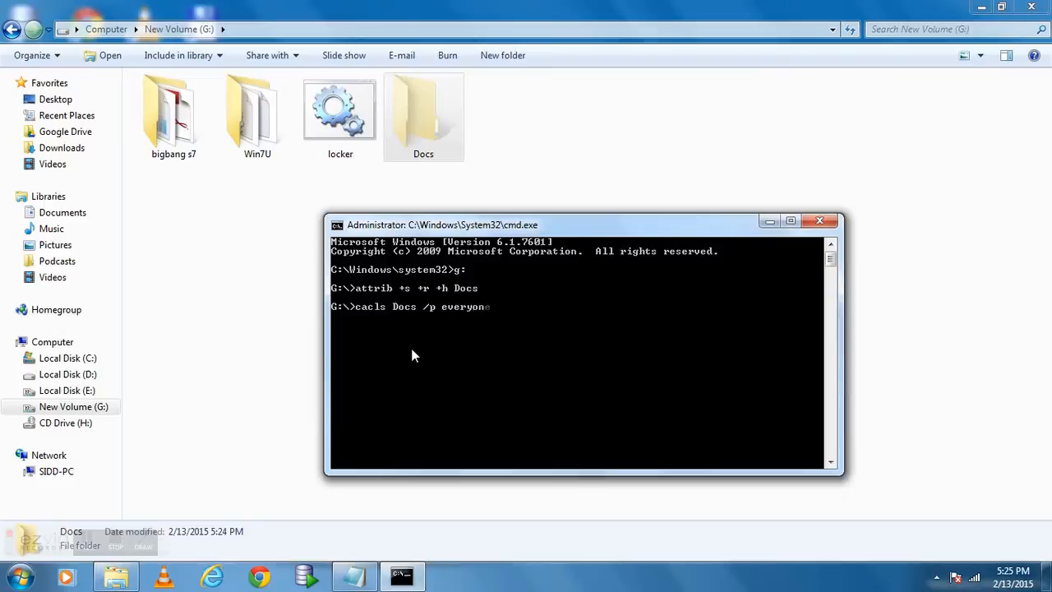
pyautogui.write(':')
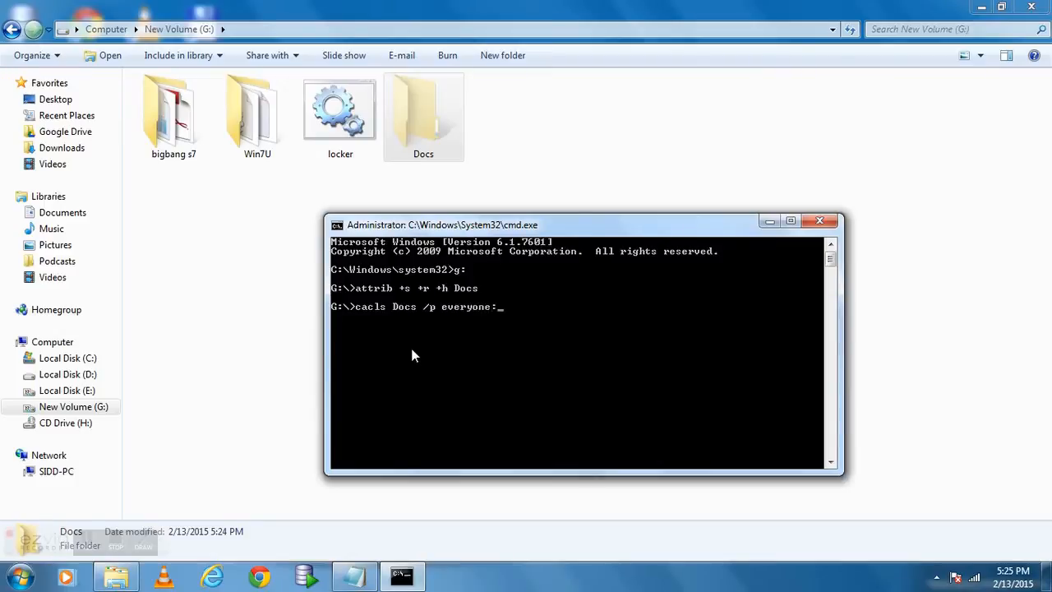
pyautogui.write('n')
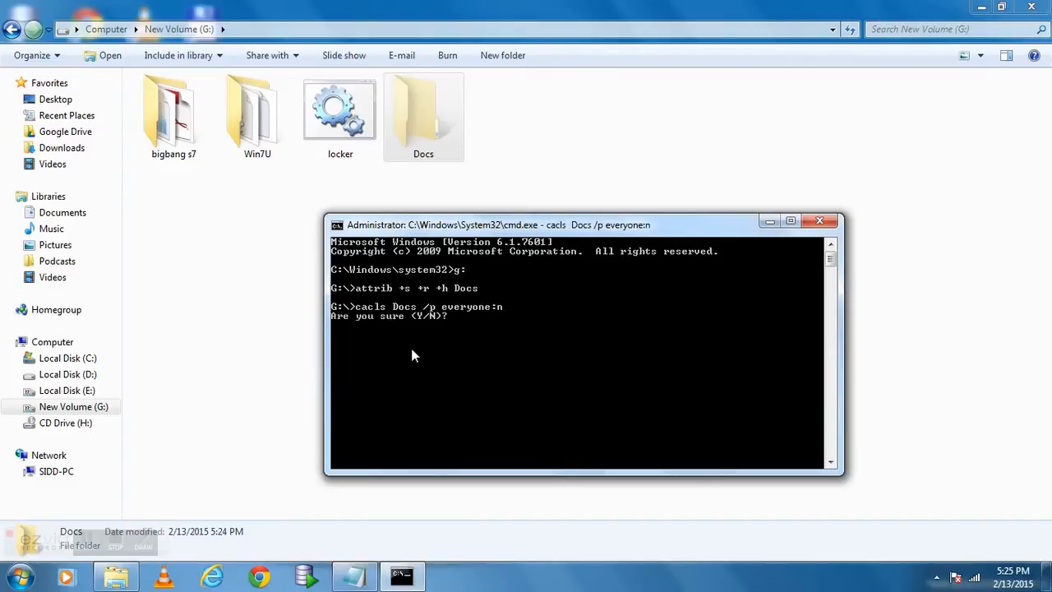
pyautogui.write('y')
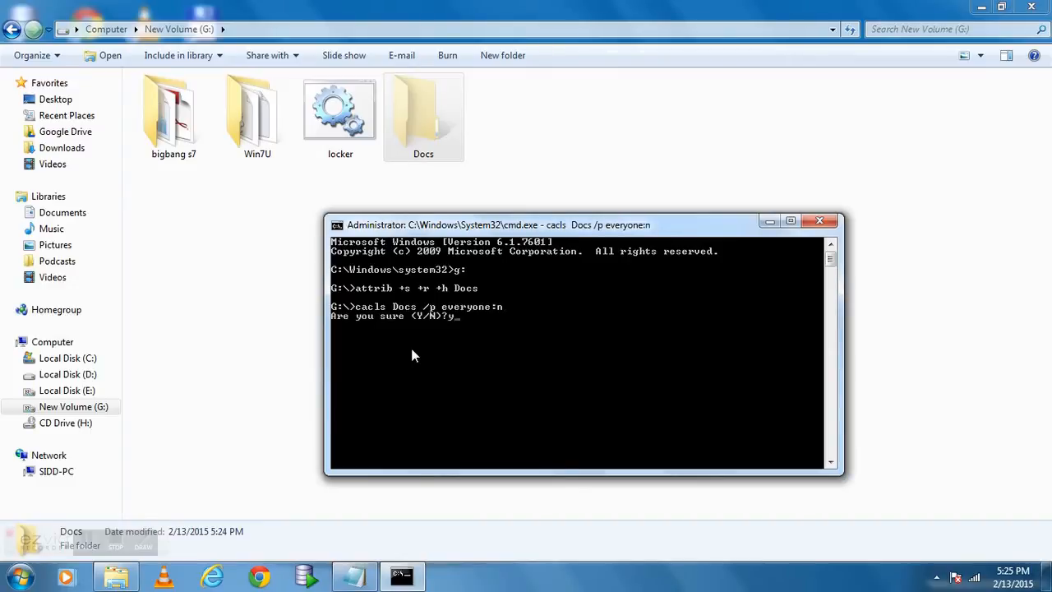
pyautogui.write('y')
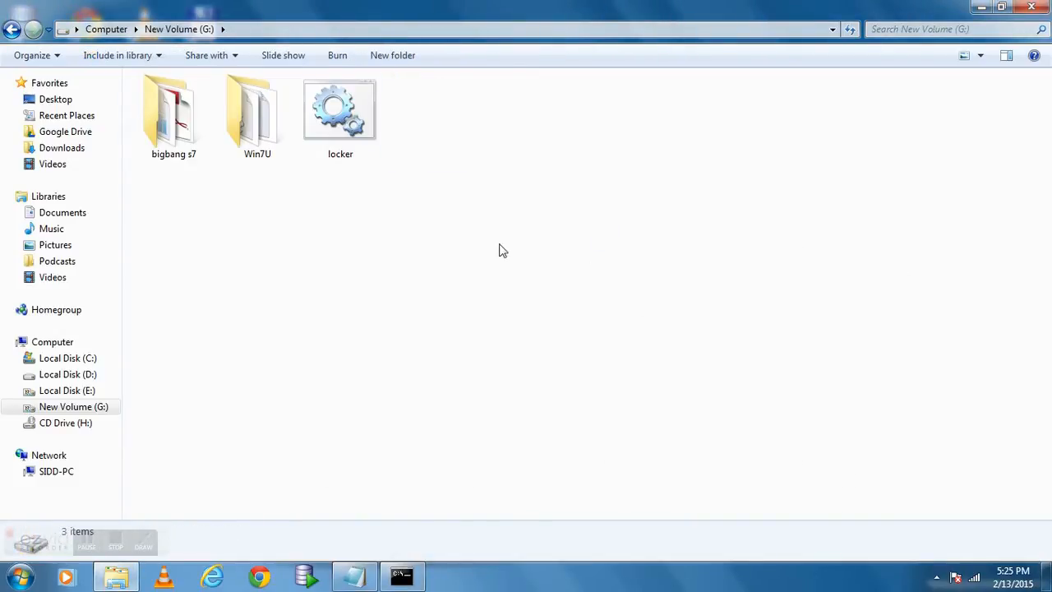
pyautogui.moveTo(434, 502)
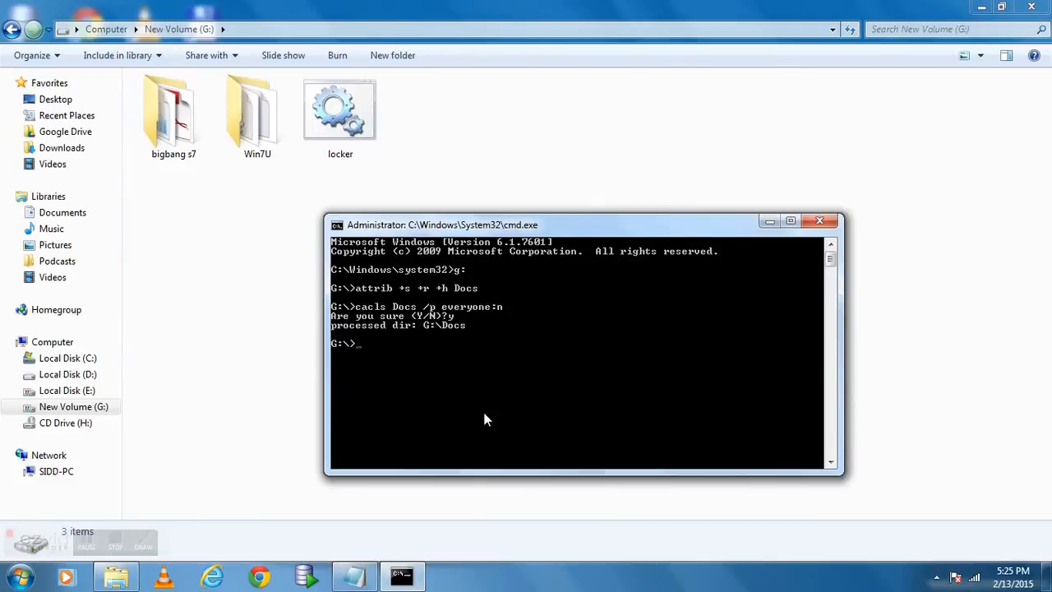
# Run cacls Docs /p everyone:f to restore access, then begin attrib -s -r -h Docs
pyautogui.write('cacls Docs /p everyone:')
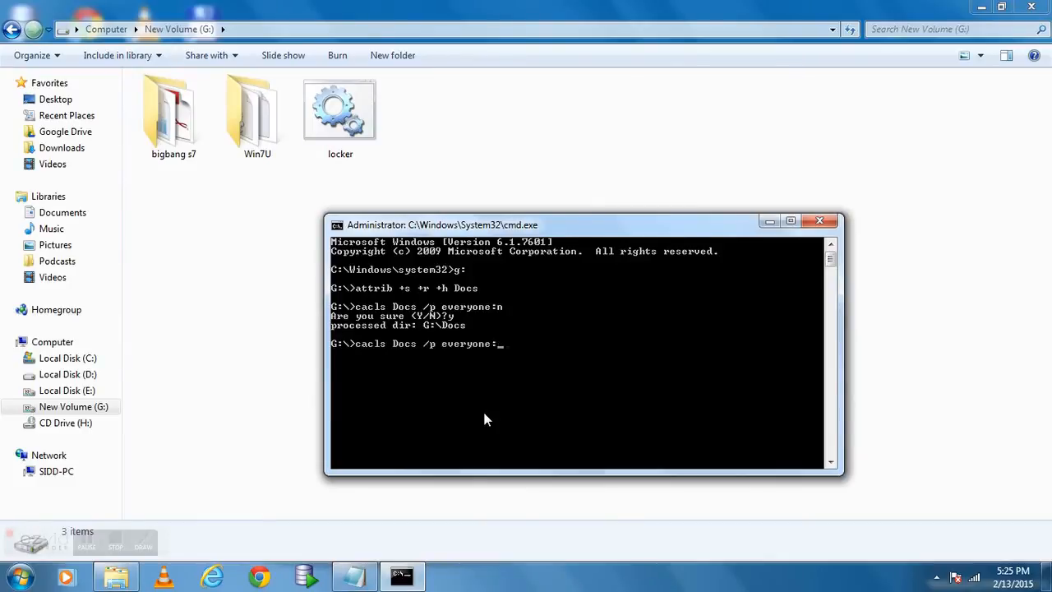
pyautogui.write('f')
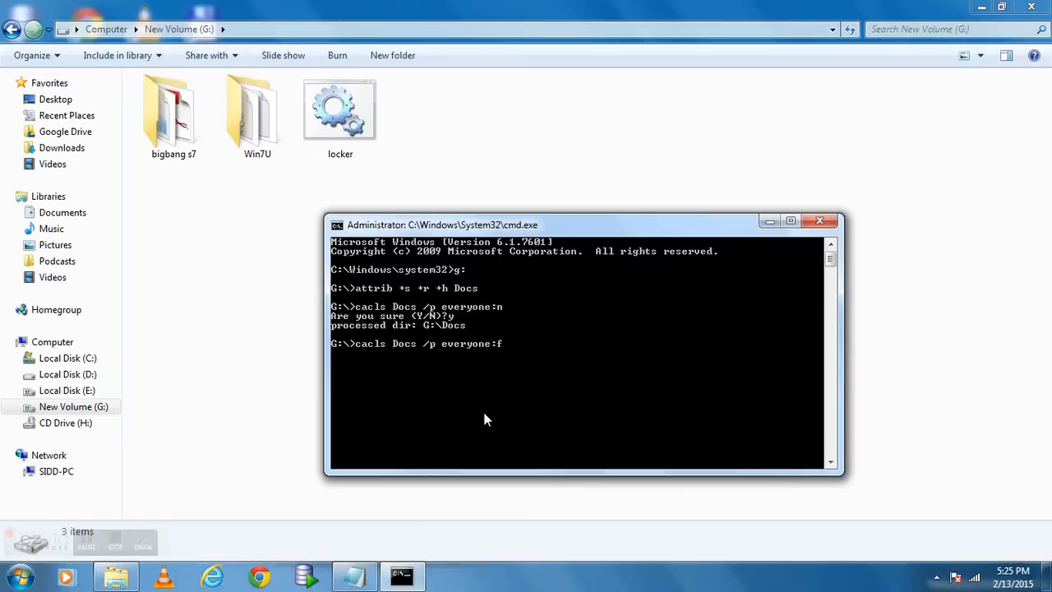
pyautogui.press('enter')
pyautogui.write('attrib -s -r -')
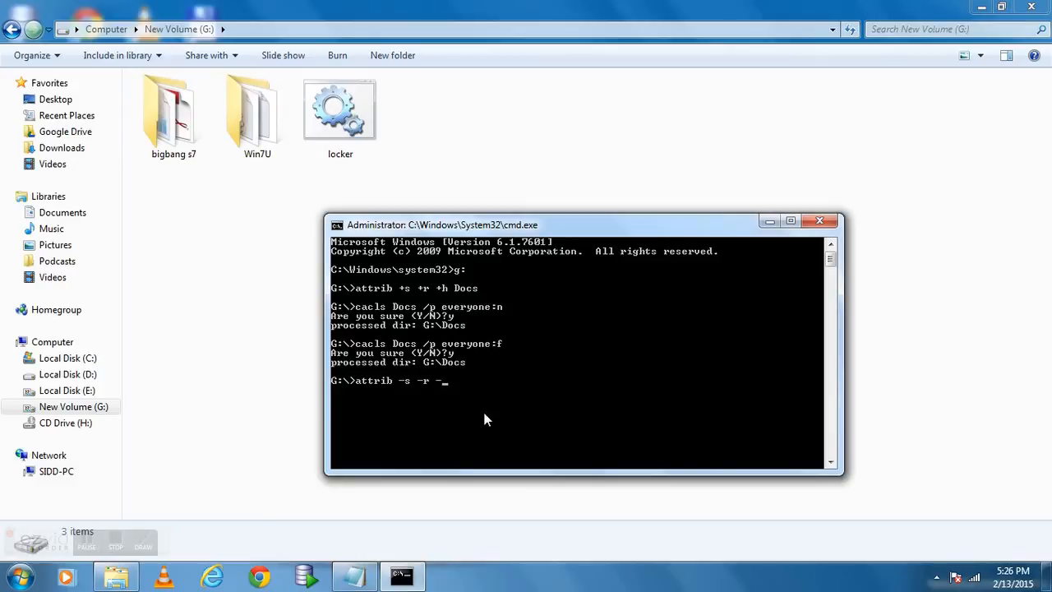
pyautogui.write('h')
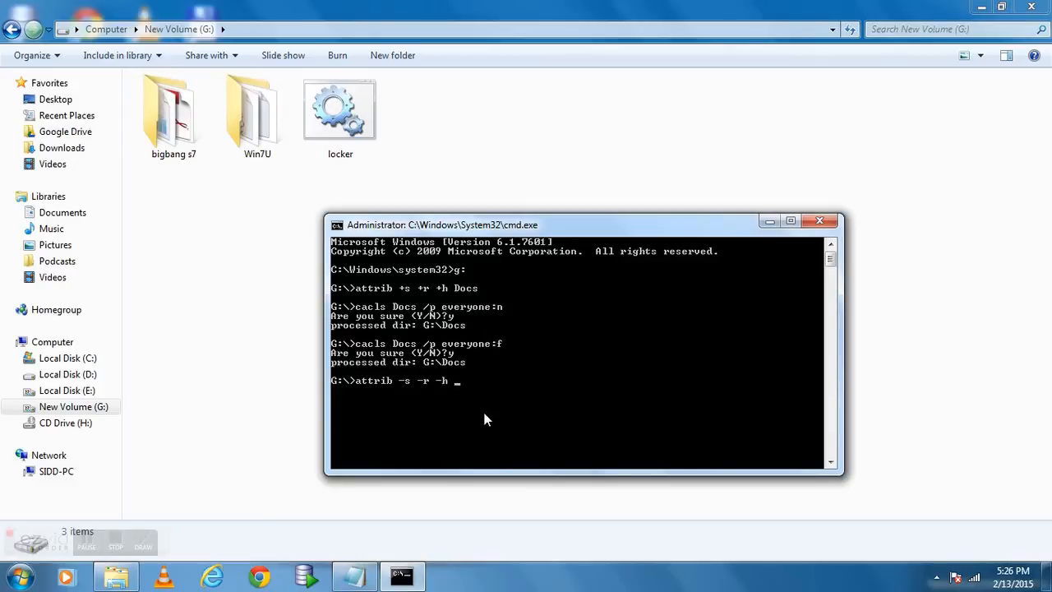